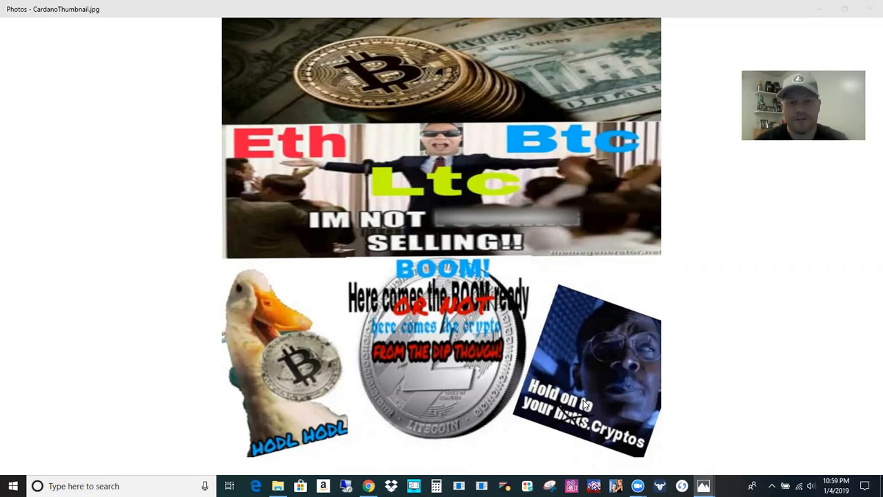
{"action": "mouse_move", "coordinate": [479, 424]}
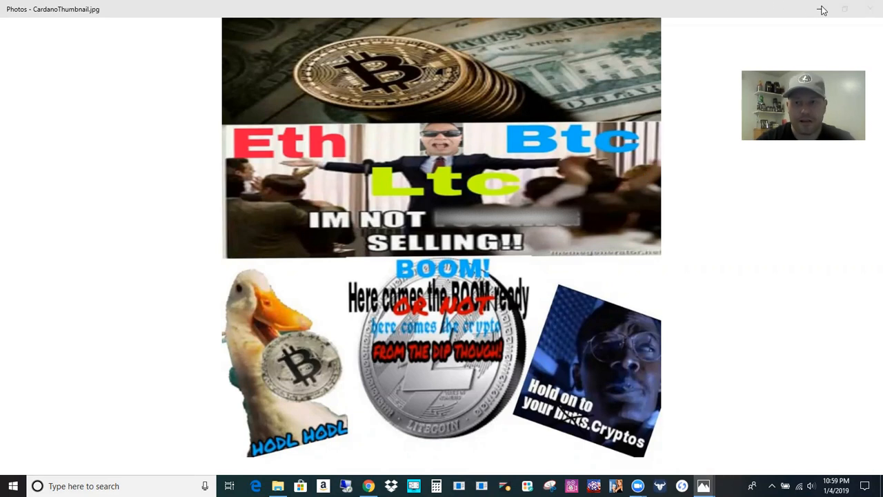
{"action": "mouse_move", "coordinate": [822, 9]}
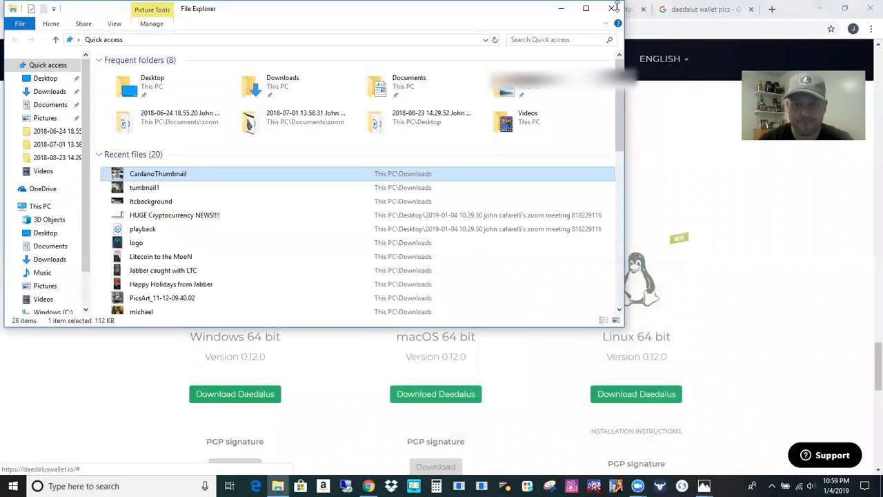
Close the file browser to reveal the Daedalus open-source Ada wallet homepage.
{"action": "left_click", "coordinate": [614, 8]}
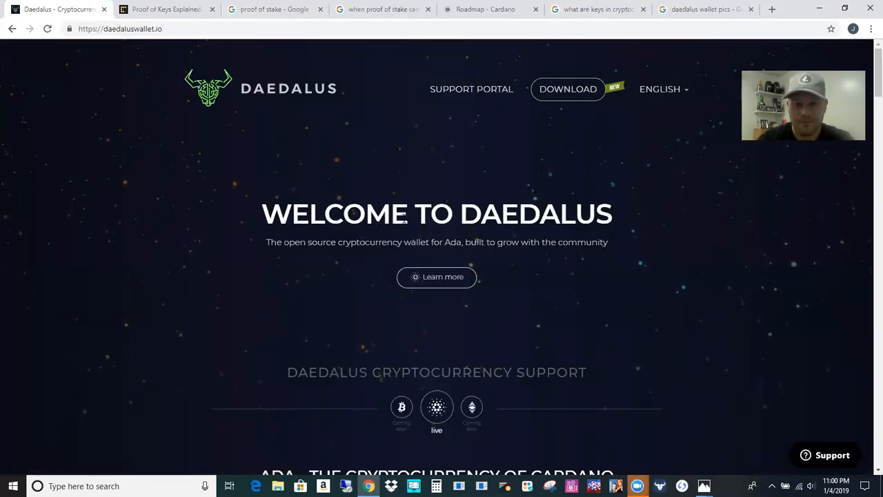
{"action": "mouse_move", "coordinate": [567, 89]}
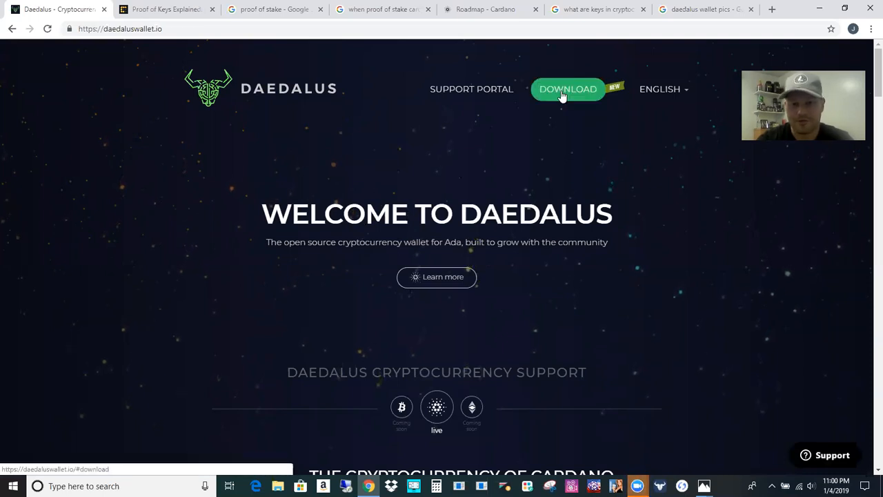
View Daedalus downloads for Windows, macOS and Linux, then switch to the wallet image search.
{"action": "left_click", "coordinate": [567, 88]}
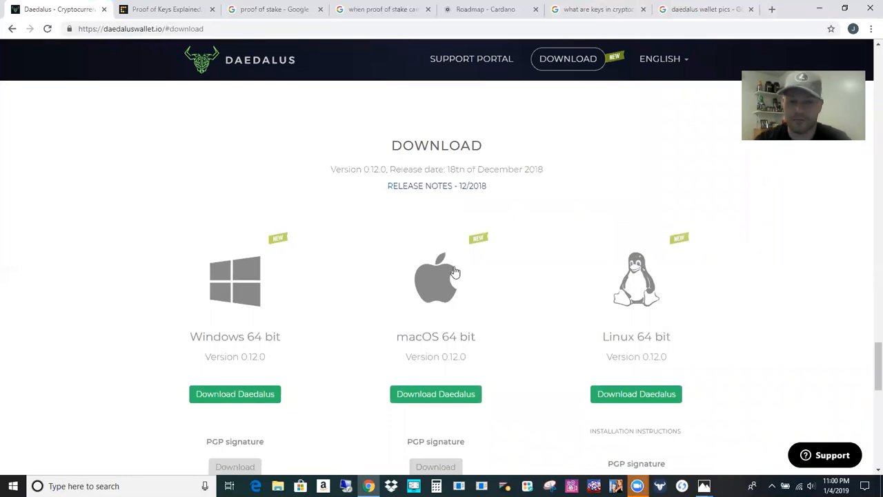
{"action": "mouse_move", "coordinate": [414, 256]}
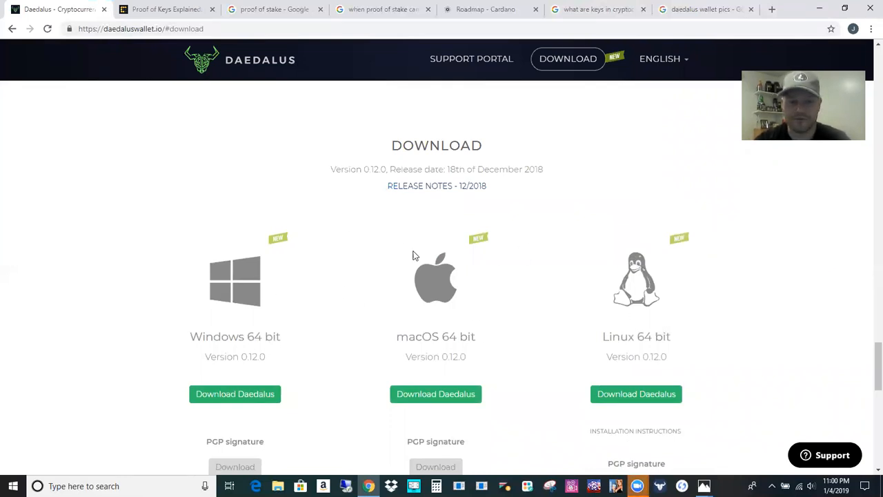
{"action": "mouse_move", "coordinate": [624, 317]}
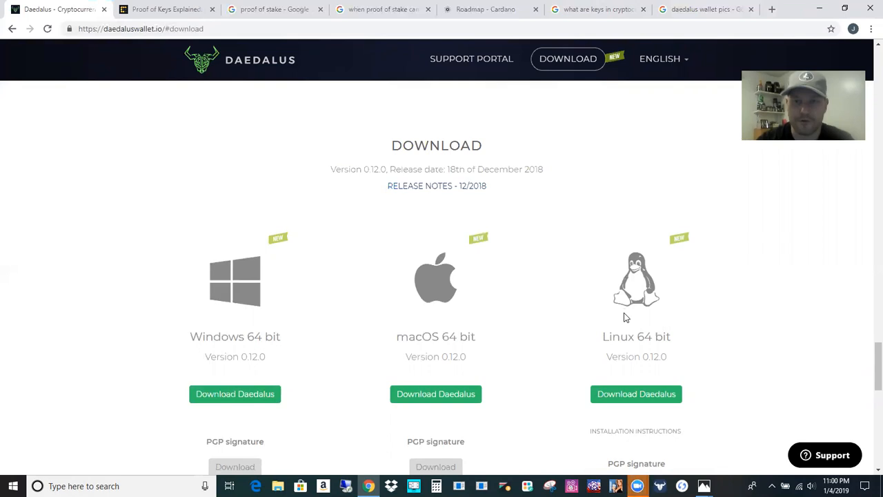
{"action": "mouse_move", "coordinate": [431, 115]}
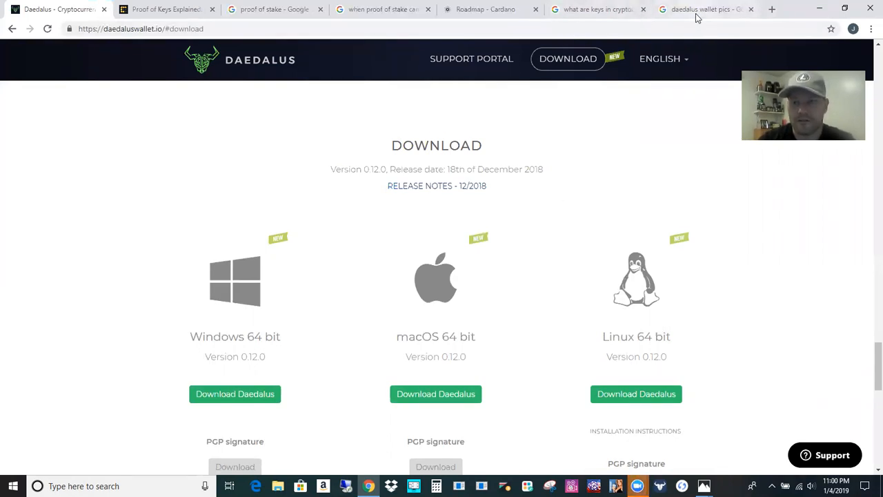
{"action": "left_click", "coordinate": [703, 9]}
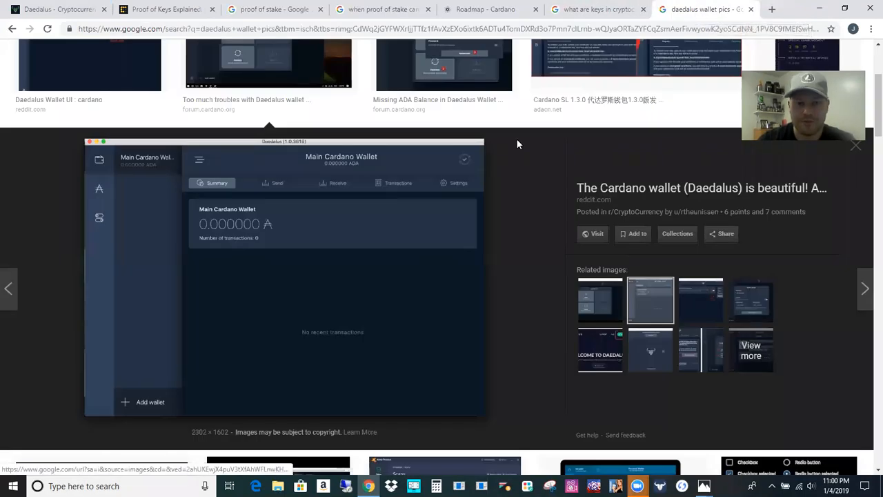
{"action": "mouse_move", "coordinate": [678, 353]}
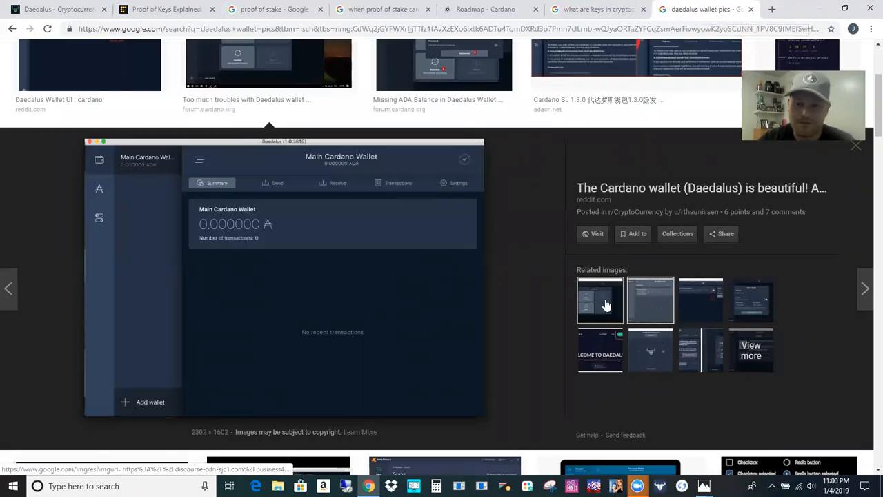
Preview the forum screenshot of the Daedalus Add Wallet screen with Create, Join, Restore, Import.
{"action": "left_click", "coordinate": [650, 300]}
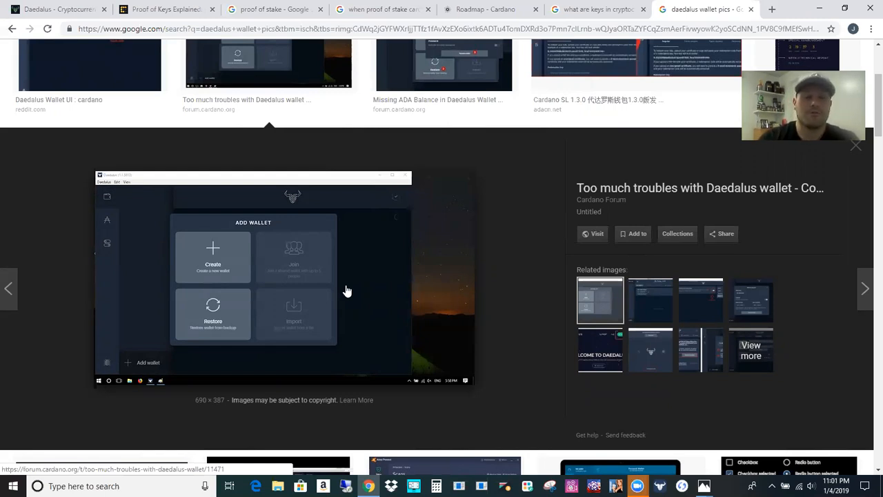
{"action": "mouse_move", "coordinate": [294, 253]}
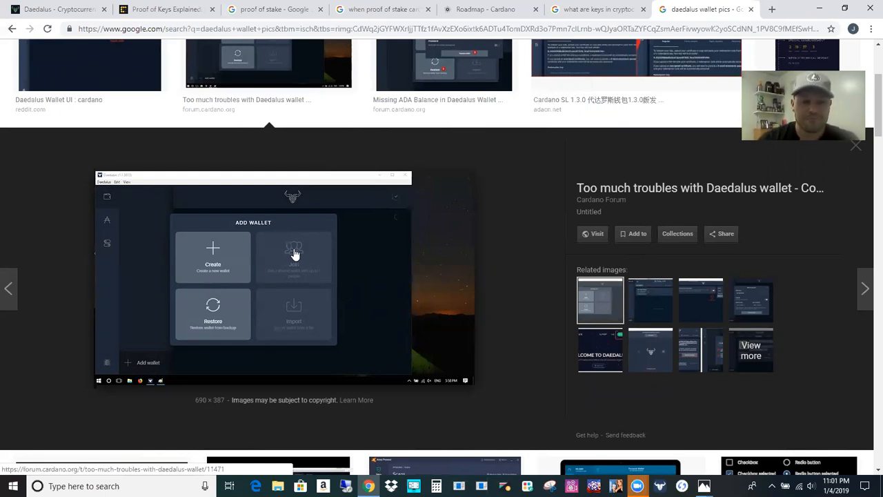
{"action": "mouse_move", "coordinate": [258, 249]}
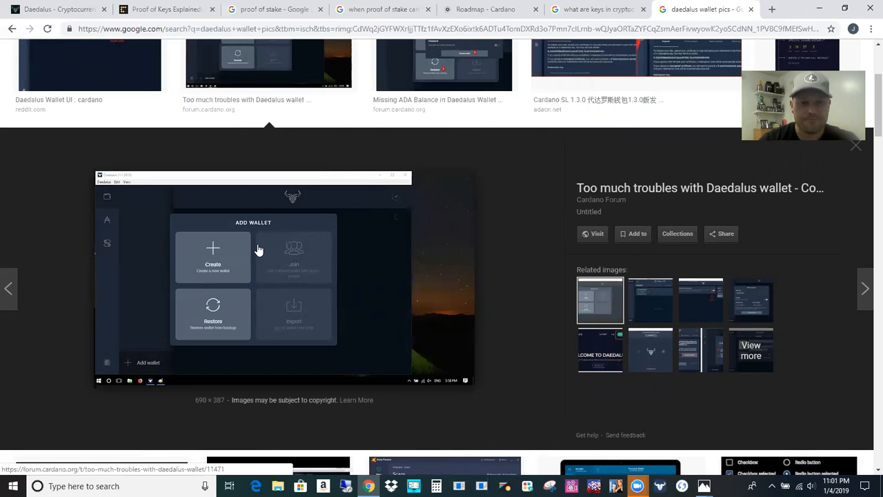
{"action": "mouse_move", "coordinate": [289, 262]}
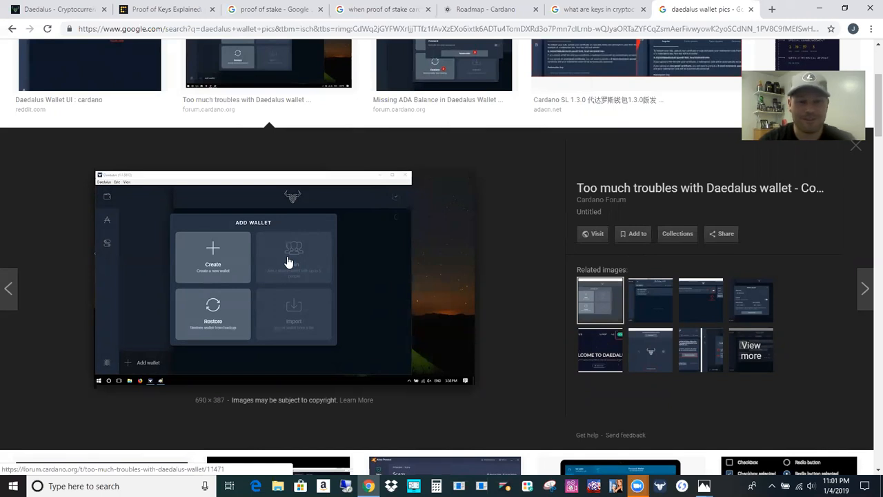
{"action": "mouse_move", "coordinate": [344, 280]}
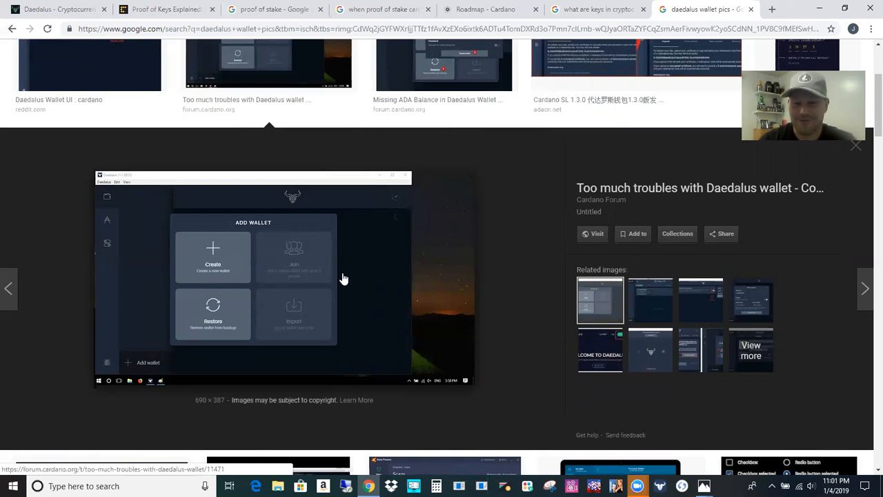
{"action": "mouse_move", "coordinate": [210, 271]}
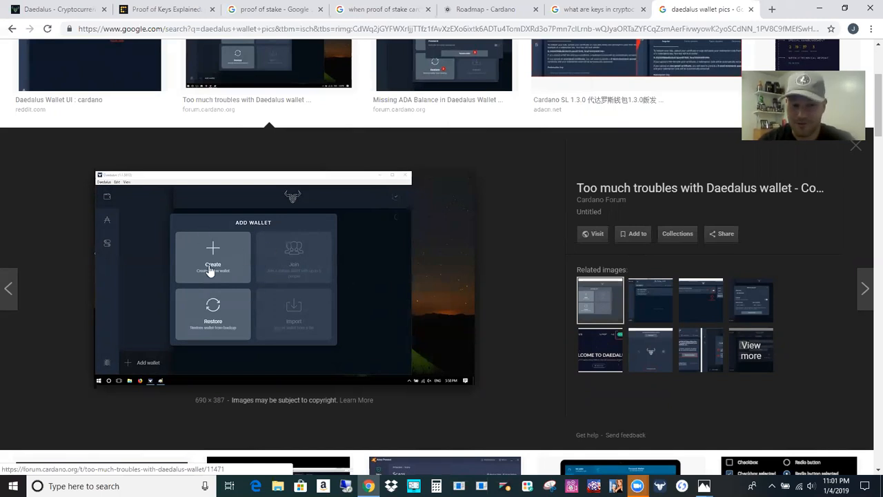
{"action": "mouse_move", "coordinate": [193, 259]}
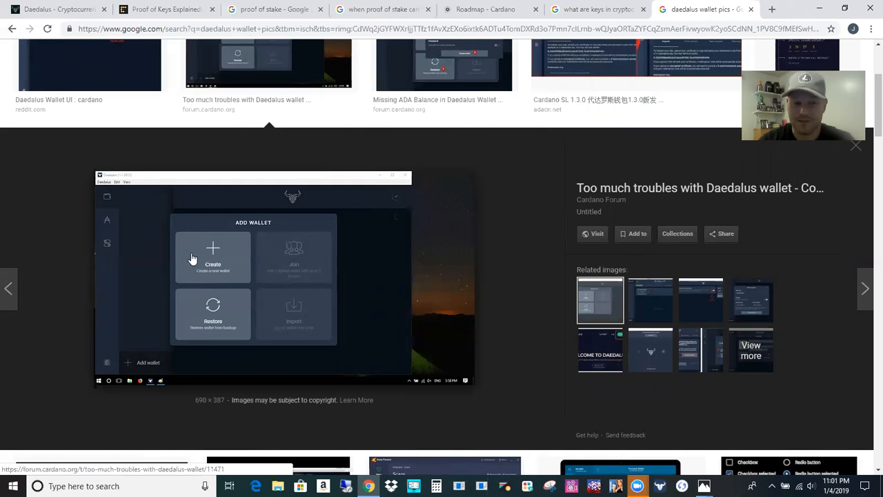
{"action": "mouse_move", "coordinate": [614, 316]}
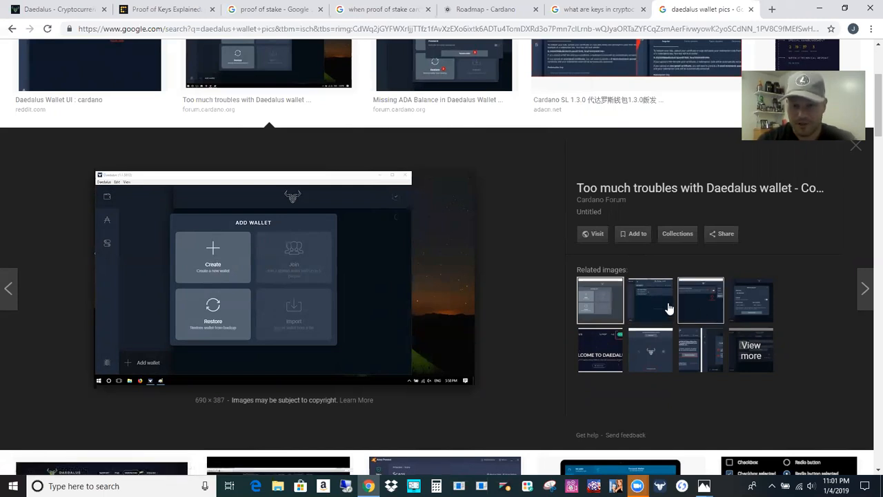
{"action": "mouse_move", "coordinate": [694, 313]}
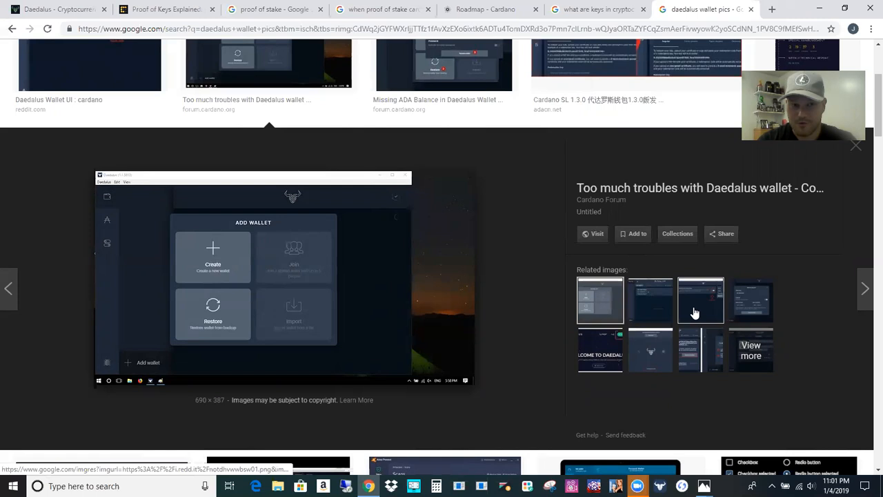
Step through related images to the Create Wallet screenshot with name and password fields.
{"action": "left_click", "coordinate": [700, 299]}
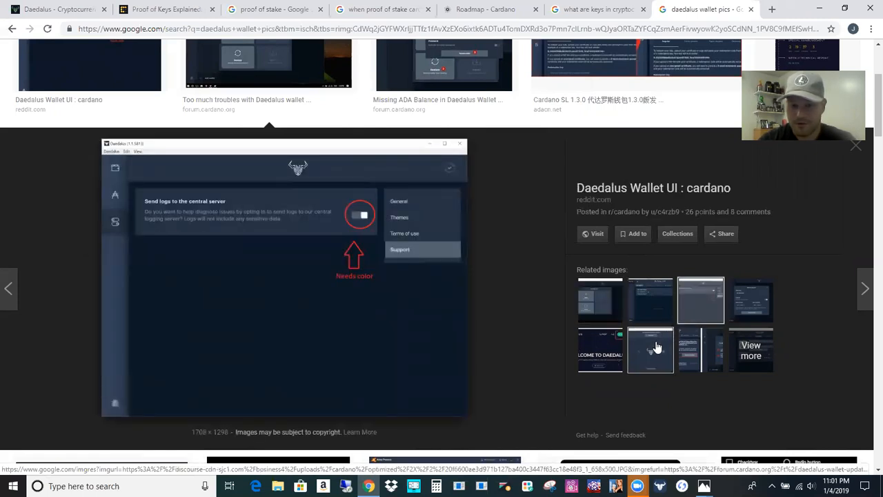
{"action": "left_click", "coordinate": [751, 305]}
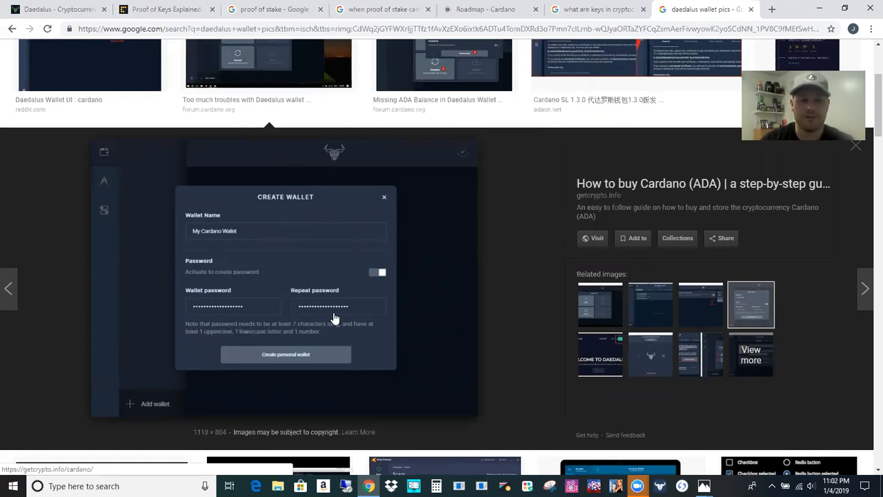
{"action": "mouse_move", "coordinate": [255, 243]}
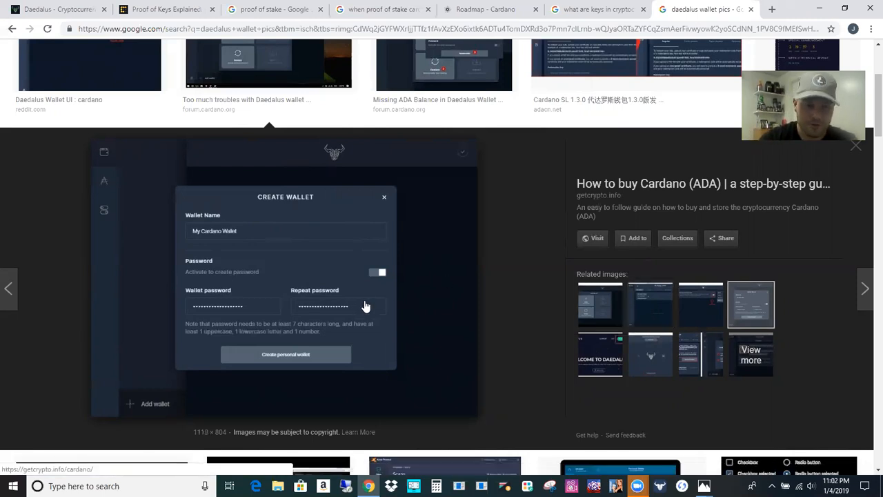
{"action": "mouse_move", "coordinate": [650, 304]}
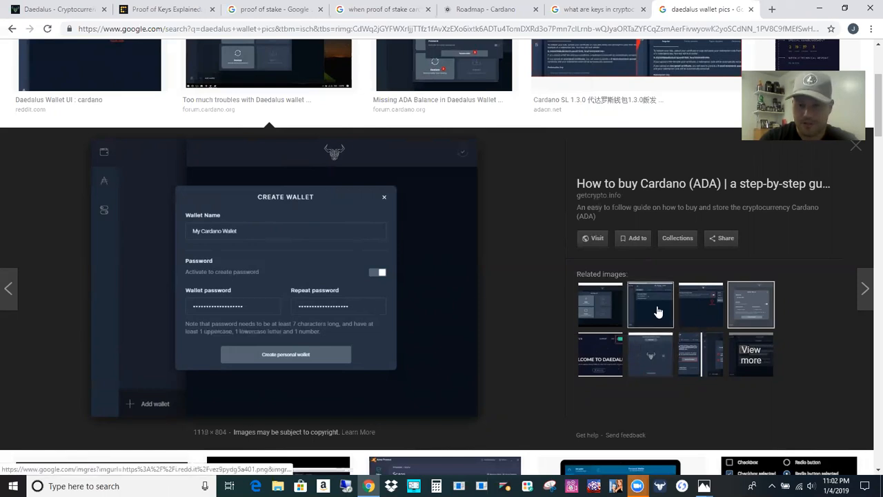
{"action": "left_click", "coordinate": [650, 305]}
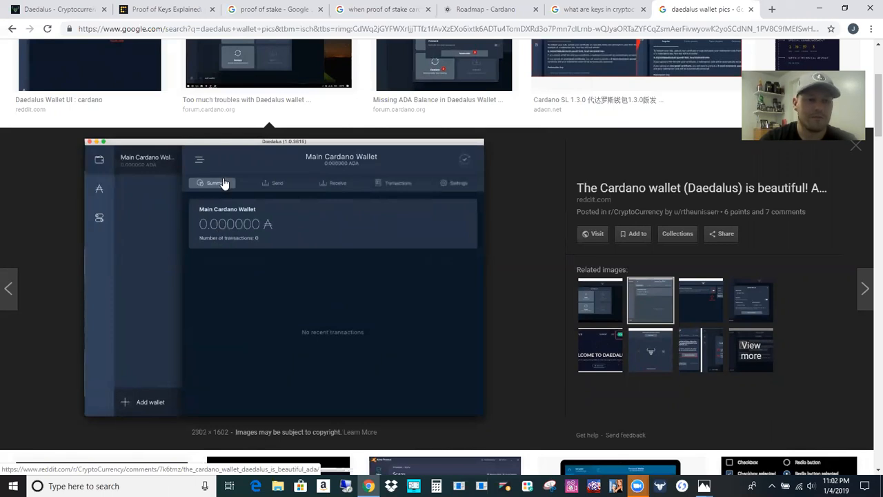
{"action": "mouse_move", "coordinate": [272, 190]}
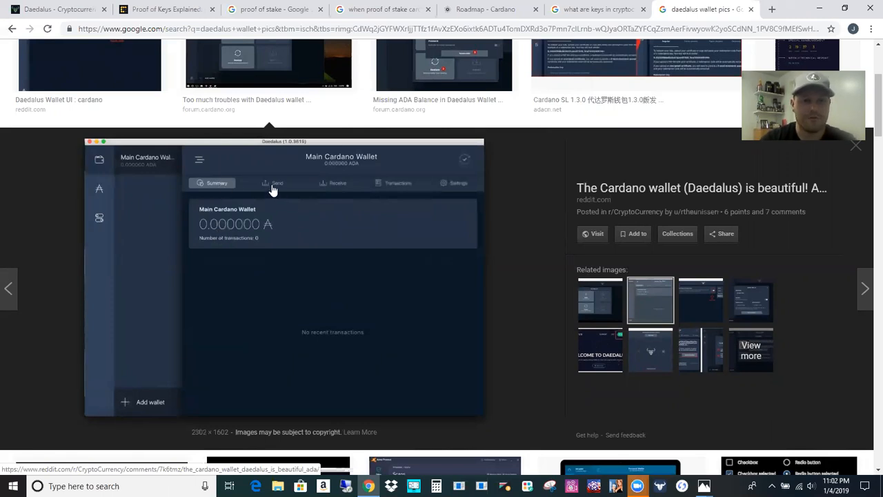
{"action": "mouse_move", "coordinate": [421, 192]}
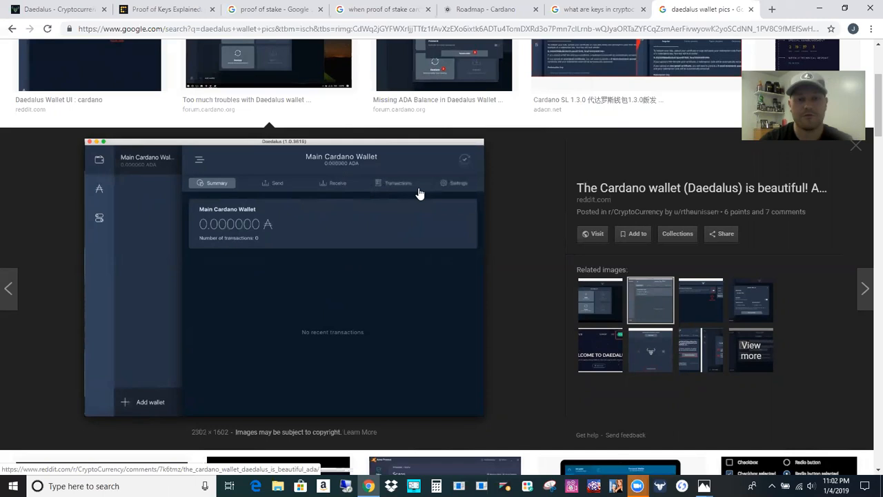
{"action": "mouse_move", "coordinate": [415, 201]}
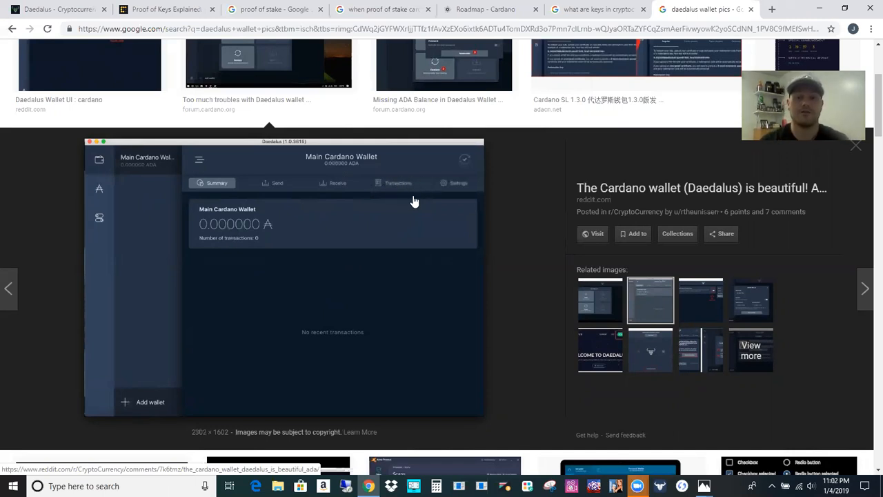
{"action": "mouse_move", "coordinate": [422, 213]}
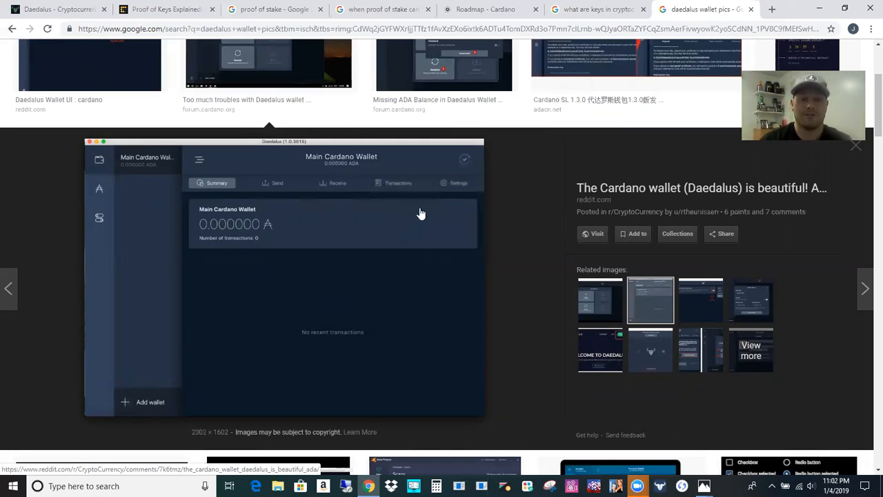
{"action": "mouse_move", "coordinate": [414, 223]}
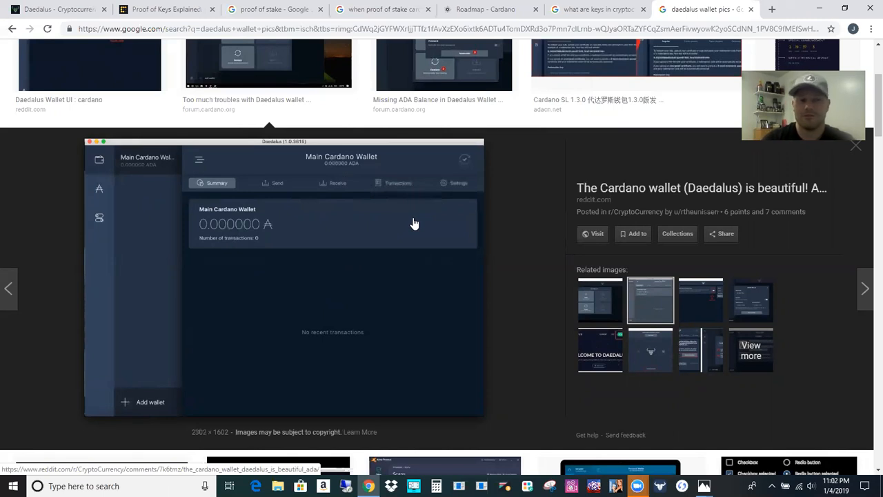
{"action": "mouse_move", "coordinate": [286, 201]}
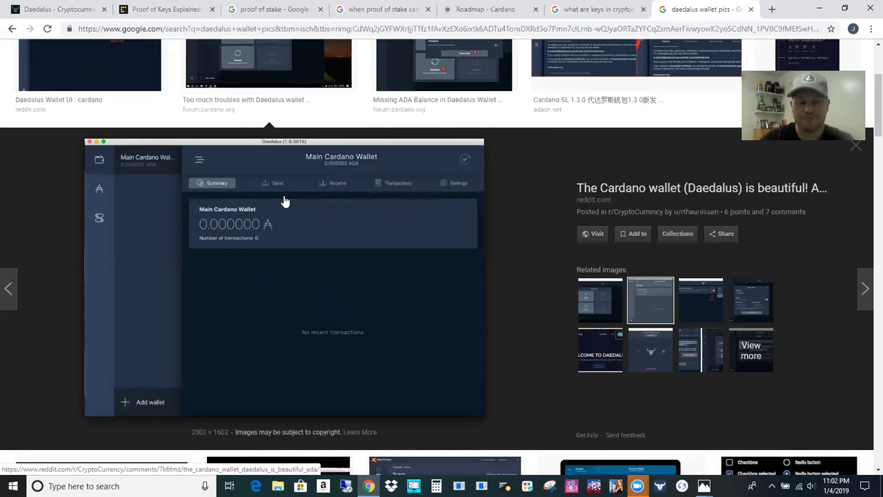
{"action": "mouse_move", "coordinate": [281, 224]}
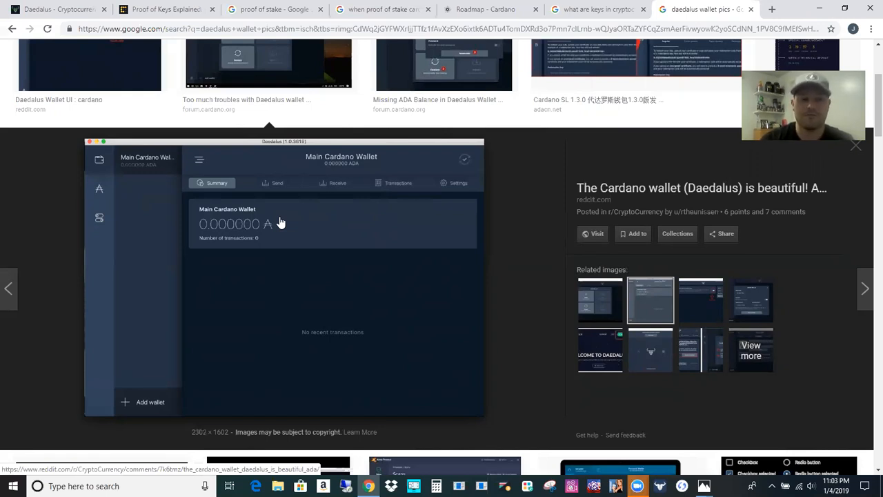
{"action": "mouse_move", "coordinate": [269, 200]}
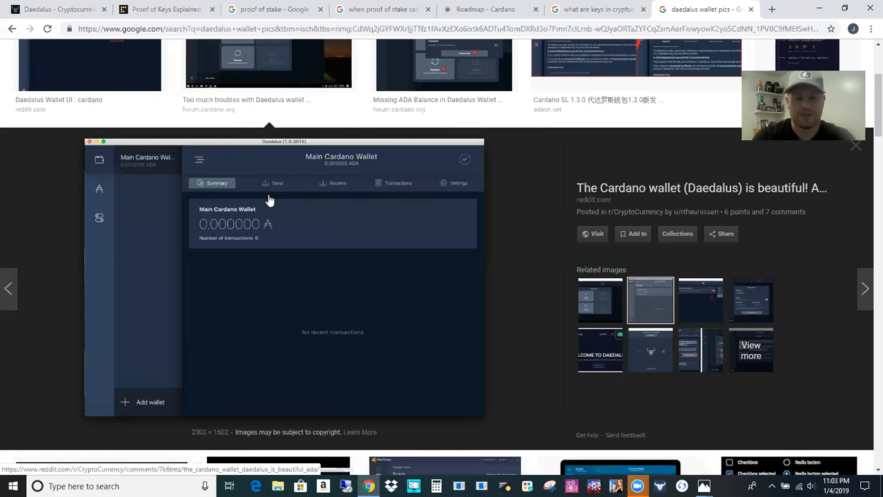
{"action": "mouse_move", "coordinate": [296, 242]}
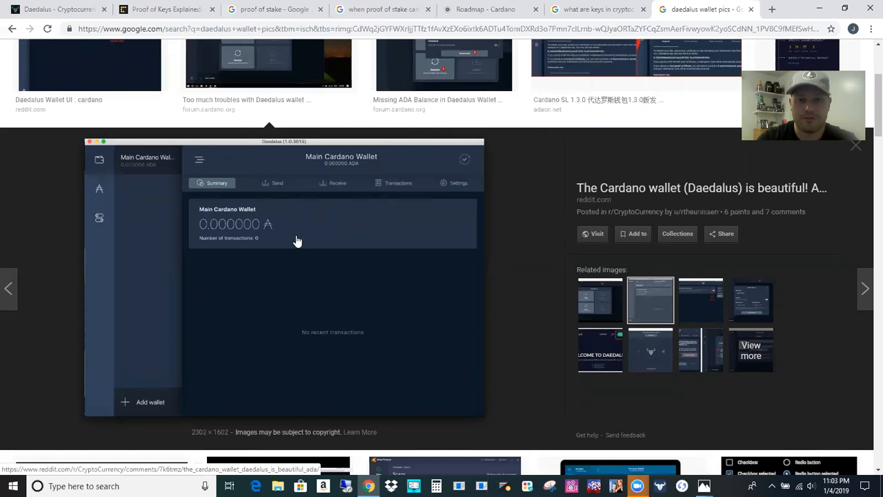
{"action": "mouse_move", "coordinate": [347, 159]}
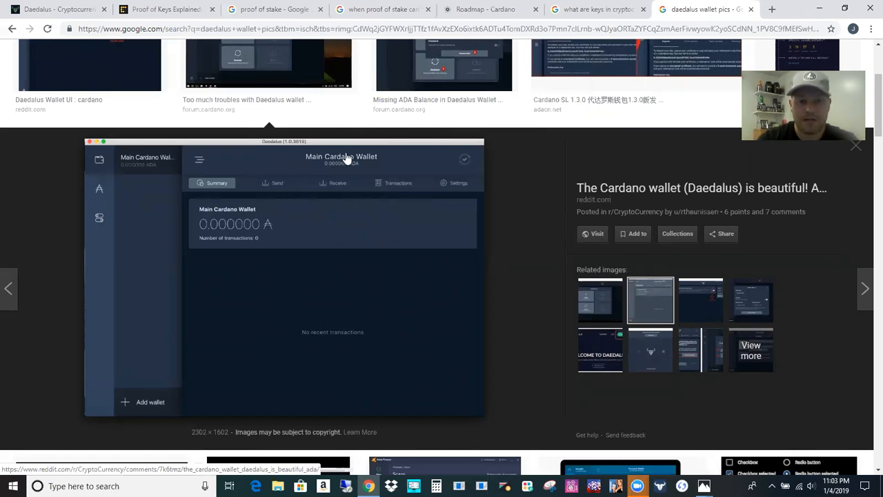
{"action": "mouse_move", "coordinate": [346, 194]}
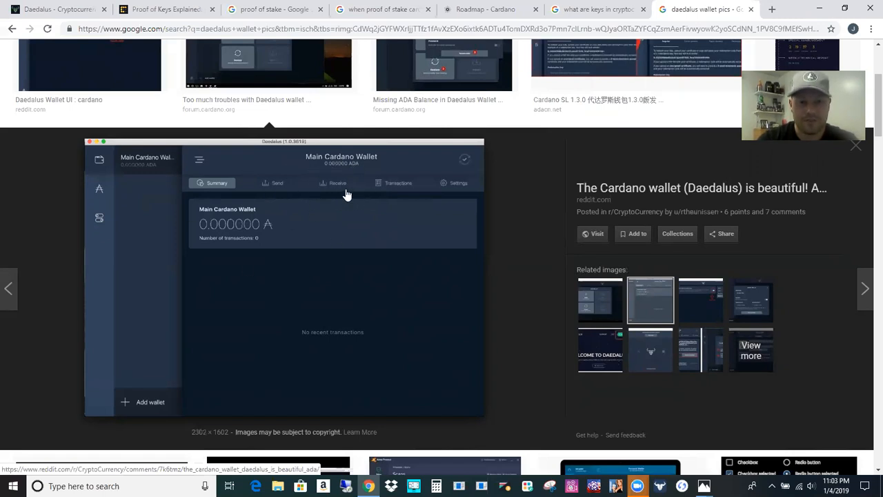
{"action": "mouse_move", "coordinate": [322, 249]}
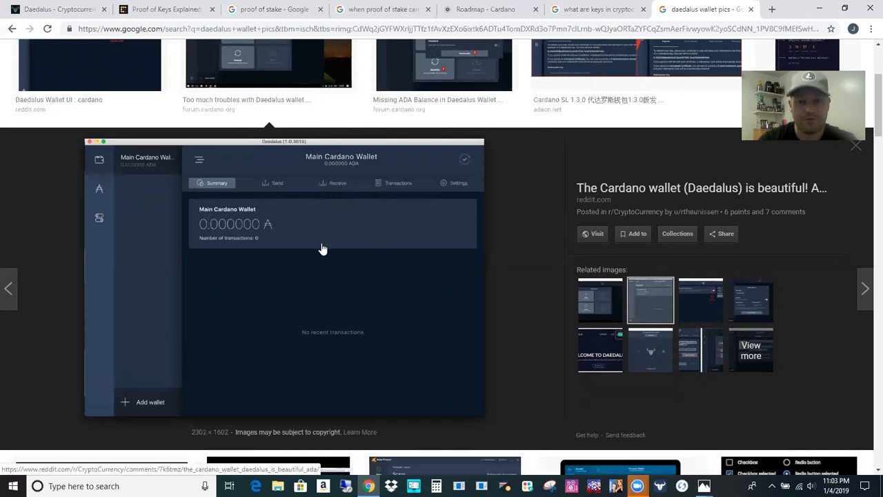
{"action": "mouse_move", "coordinate": [282, 214]}
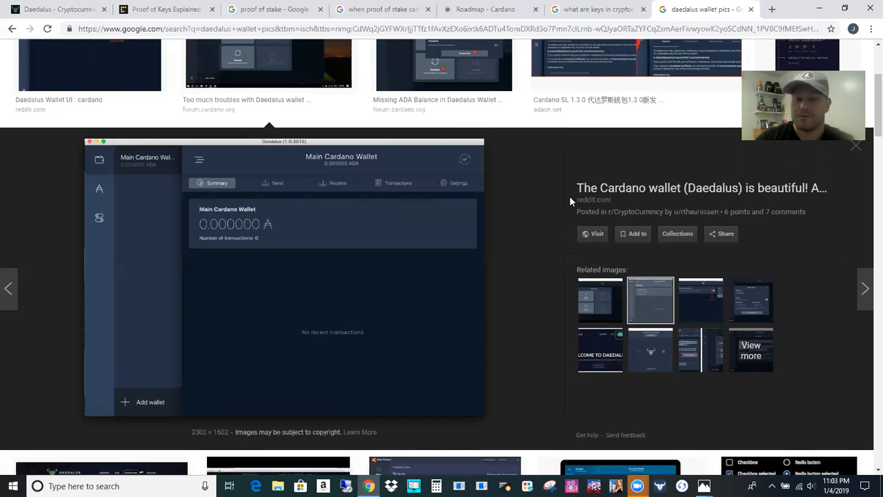
{"action": "mouse_move", "coordinate": [529, 156]}
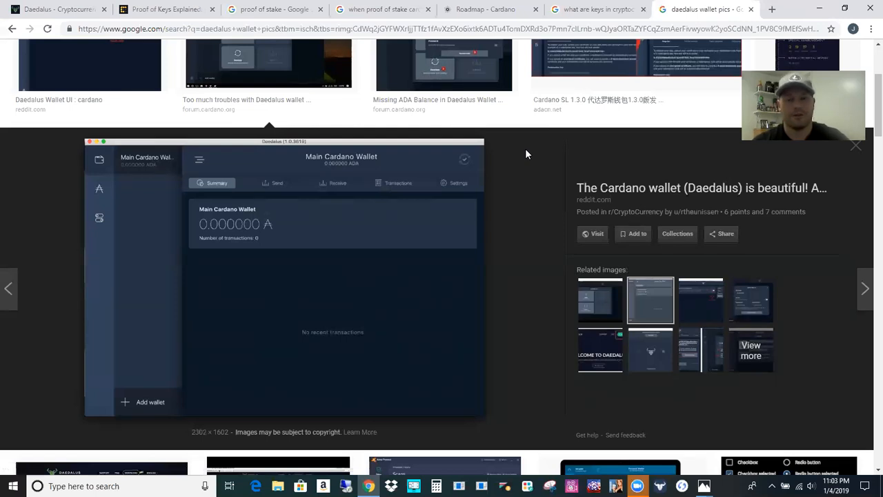
{"action": "mouse_move", "coordinate": [486, 12]}
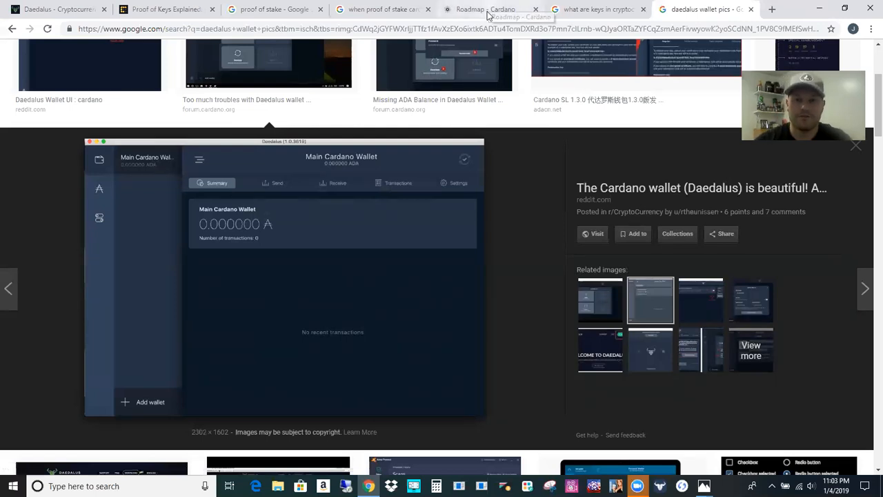
Switch to the Cardano Roadmap tab and scroll to the Ouroboros delegation implementation milestone.
{"action": "left_click", "coordinate": [485, 9]}
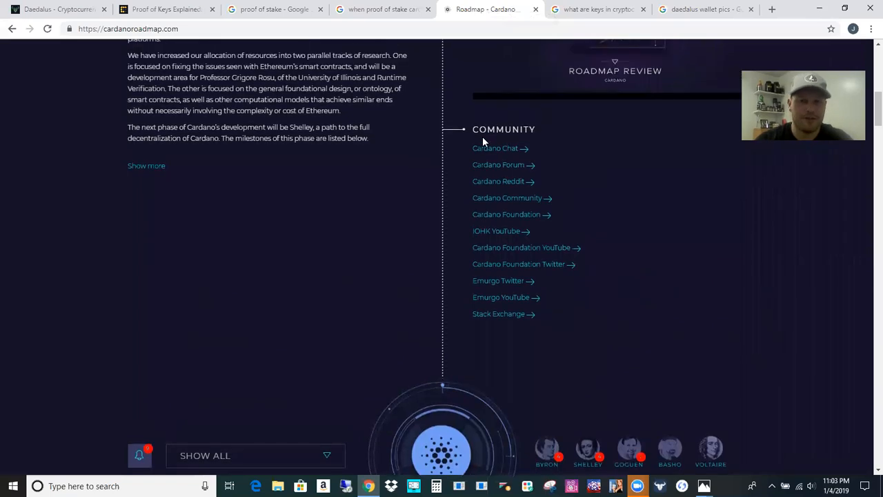
{"action": "scroll", "scroll_direction": "up", "scroll_amount": 3}
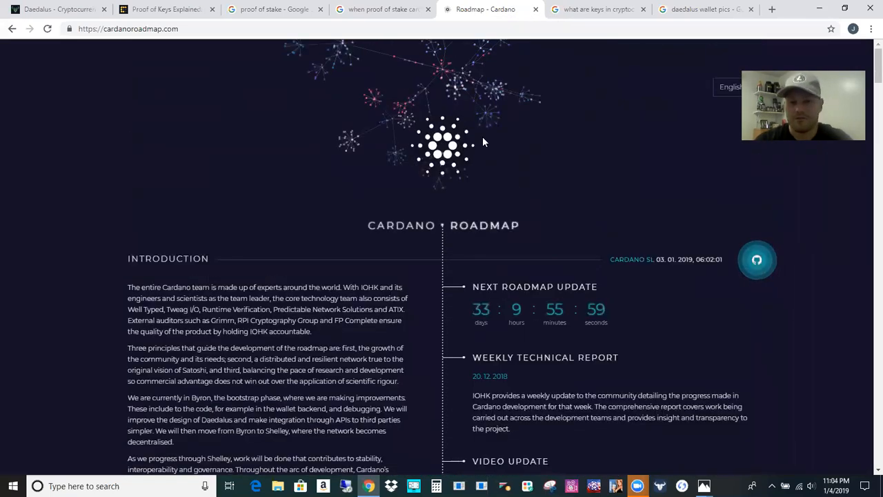
{"action": "mouse_move", "coordinate": [493, 271]}
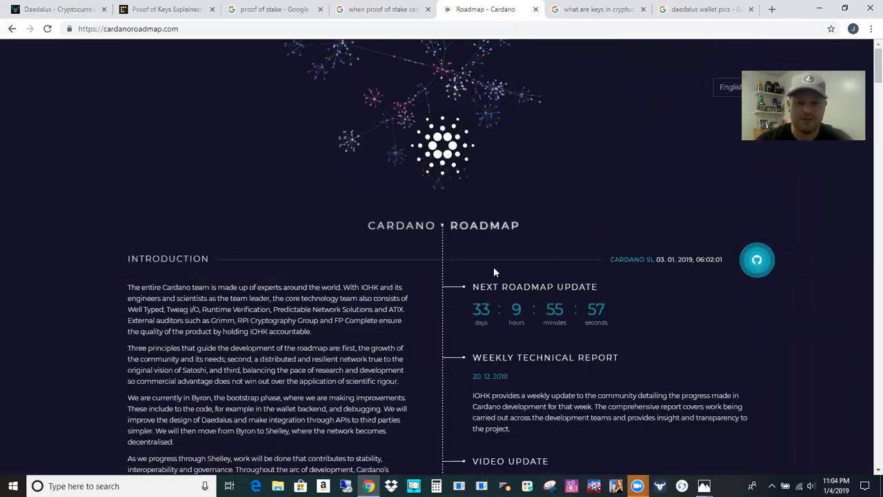
{"action": "scroll", "scroll_direction": "down", "scroll_amount": 3}
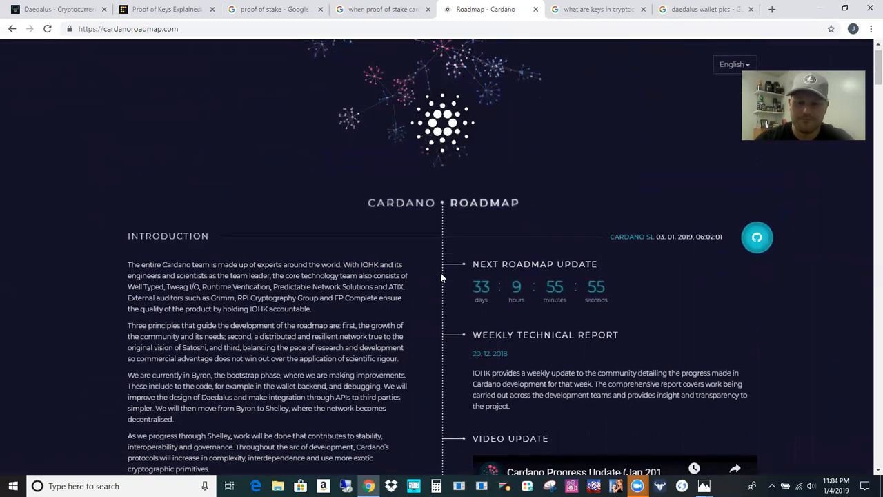
{"action": "scroll", "scroll_direction": "down", "scroll_amount": 3}
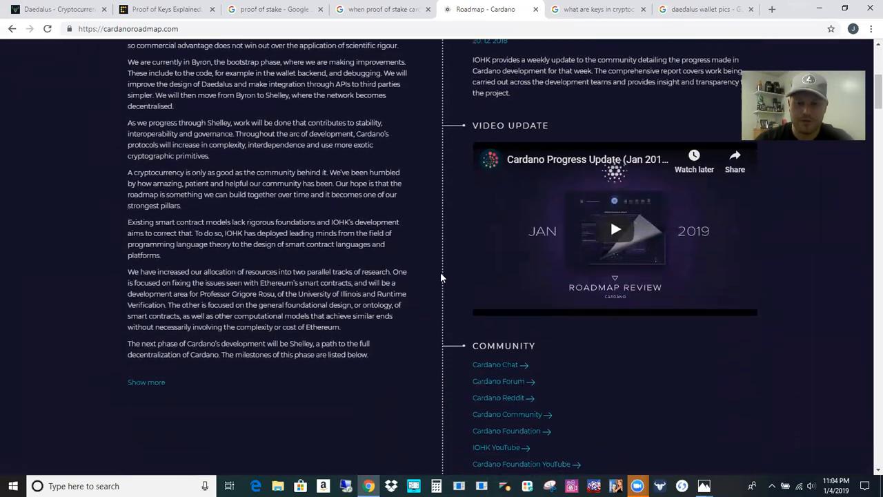
{"action": "scroll", "scroll_direction": "up", "scroll_amount": 3}
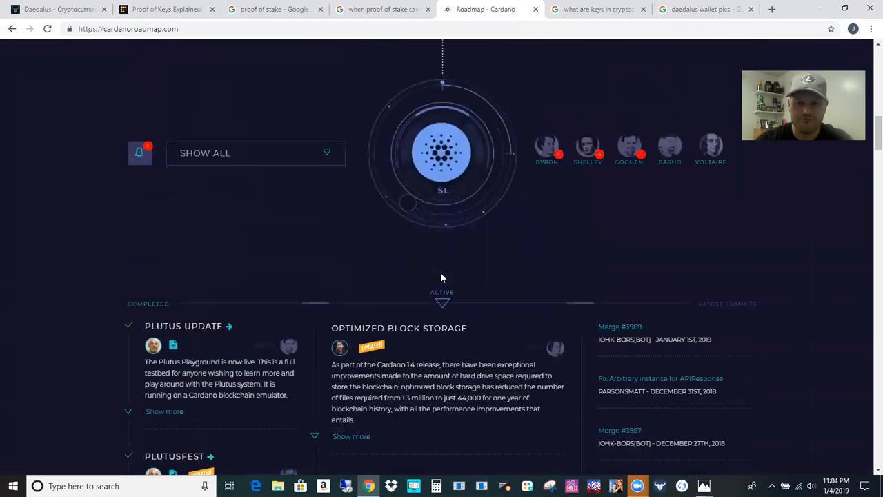
{"action": "scroll", "scroll_direction": "down", "scroll_amount": 3}
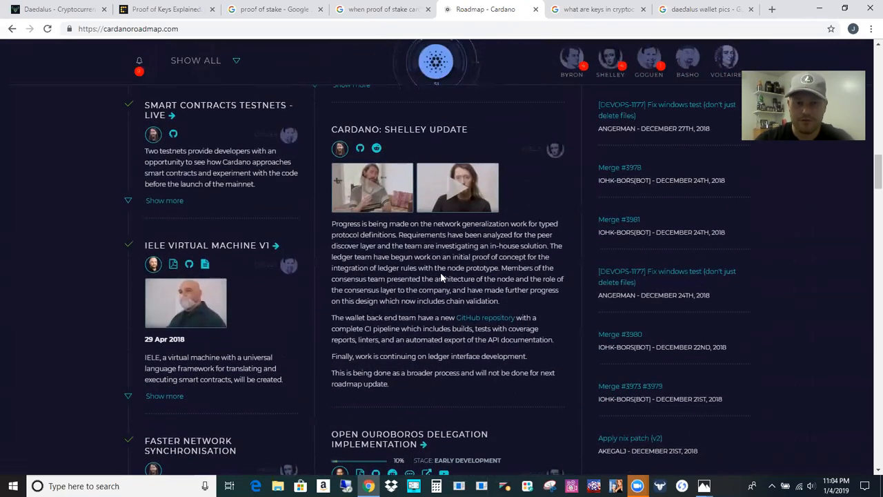
{"action": "scroll", "scroll_direction": "down", "scroll_amount": 3}
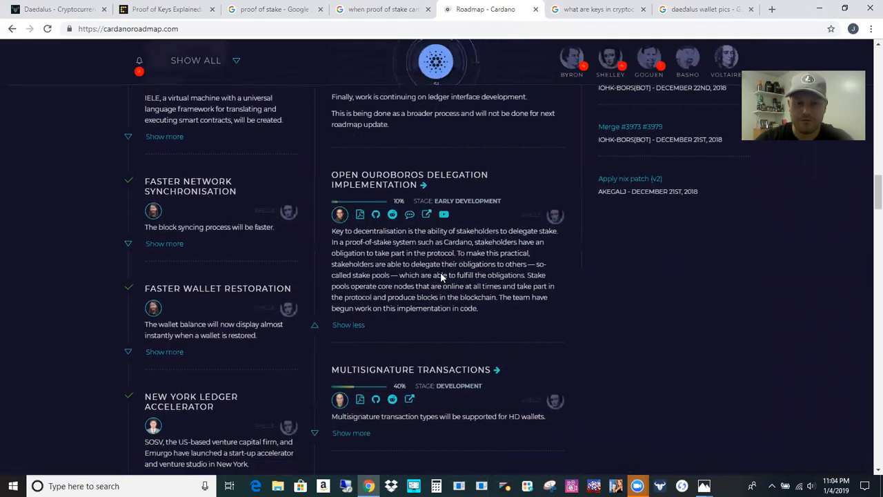
{"action": "scroll", "scroll_direction": "down", "scroll_amount": 3}
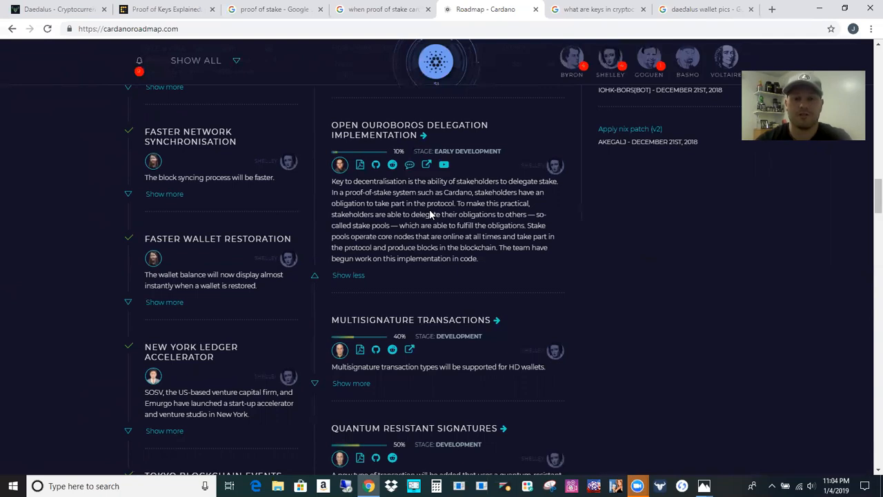
{"action": "mouse_move", "coordinate": [362, 181]}
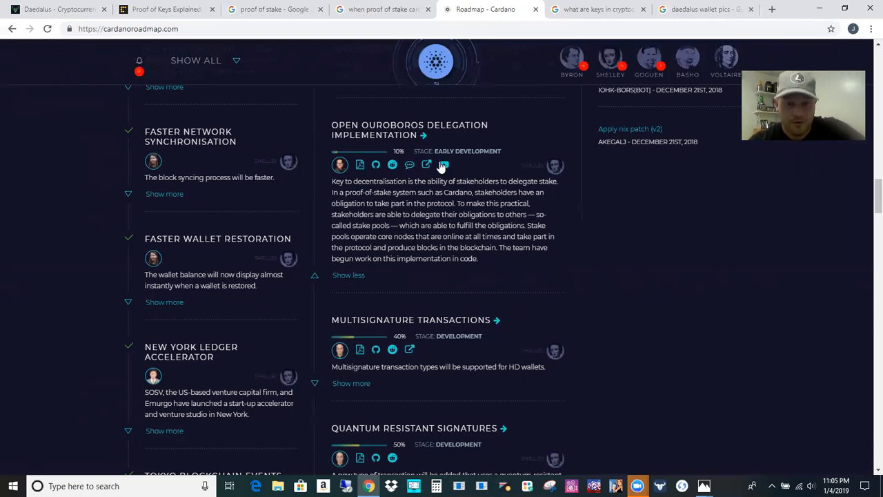
{"action": "scroll", "scroll_direction": "down", "scroll_amount": 3}
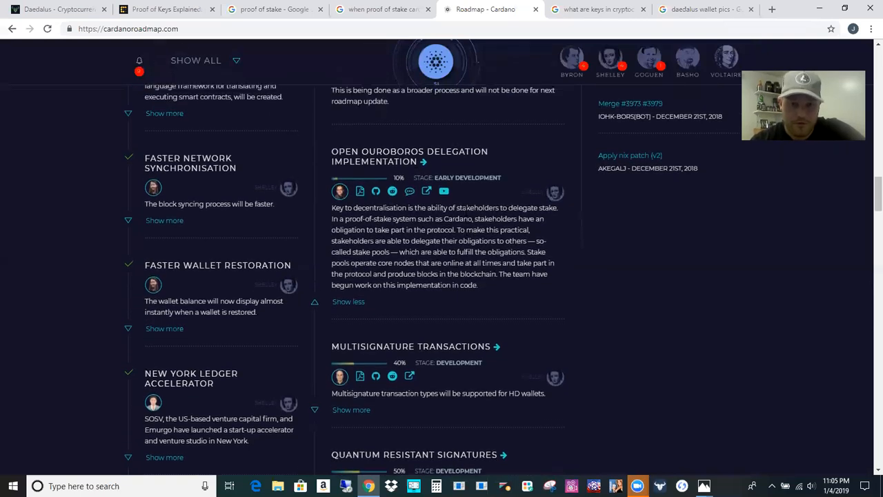
Scroll down to the Human Friendly Addresses milestone and expand its description.
{"action": "scroll", "scroll_direction": "up", "scroll_amount": 3}
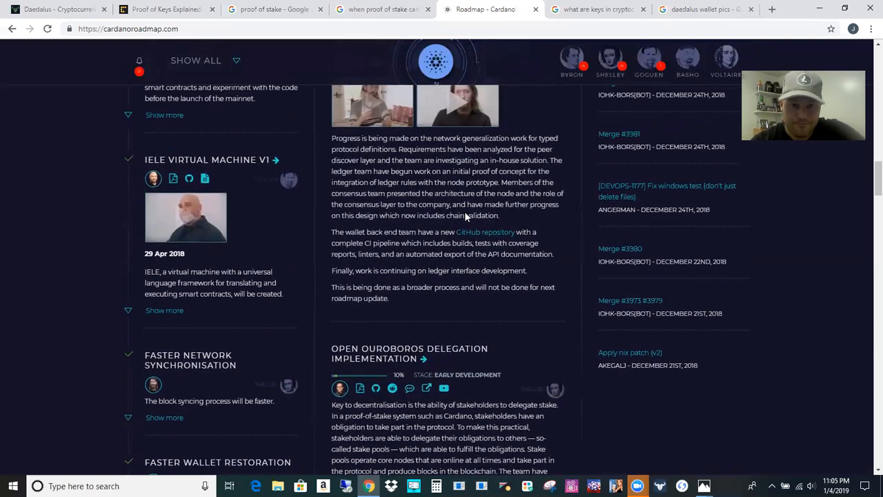
{"action": "scroll", "scroll_direction": "up", "scroll_amount": 3}
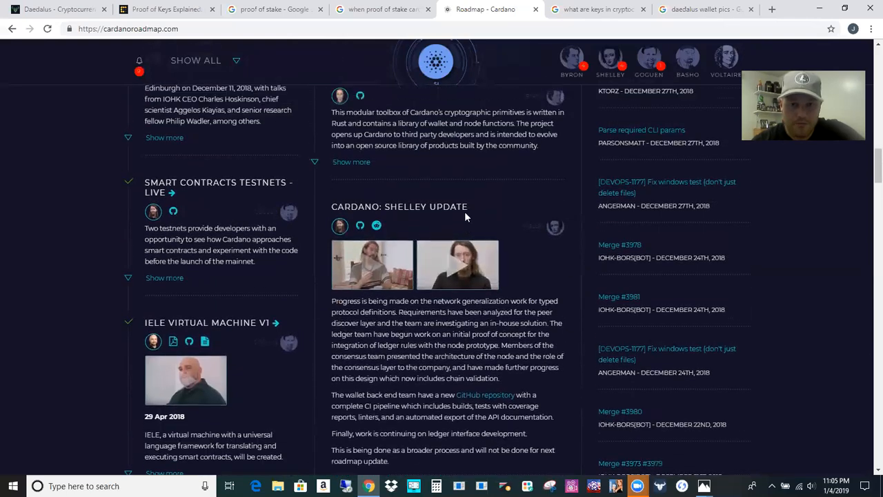
{"action": "scroll", "scroll_direction": "up", "scroll_amount": 3}
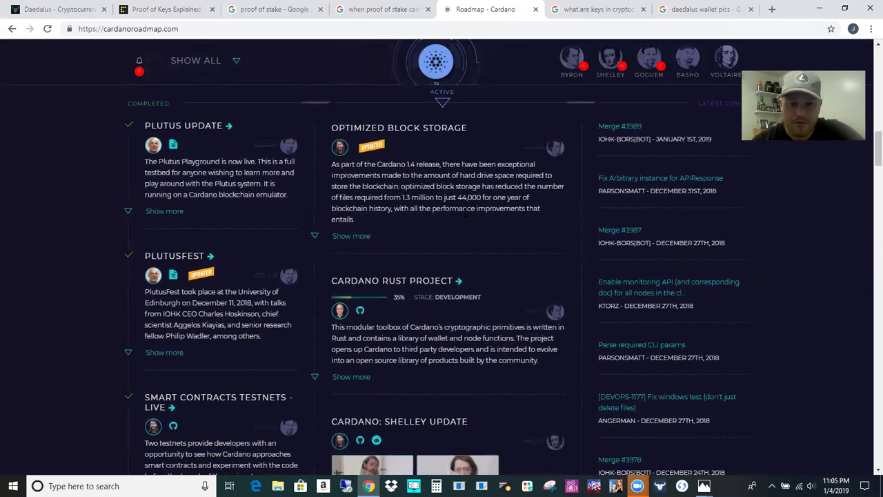
{"action": "scroll", "scroll_direction": "down", "scroll_amount": 3}
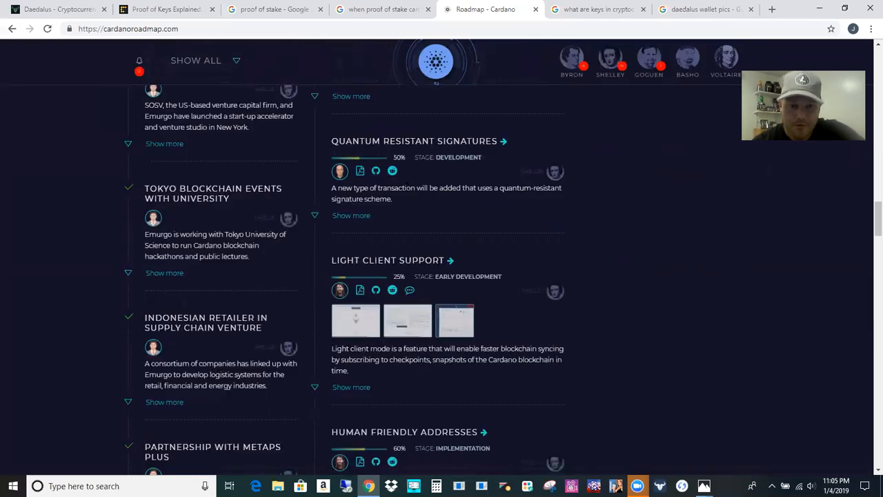
{"action": "scroll", "scroll_direction": "down", "scroll_amount": 3}
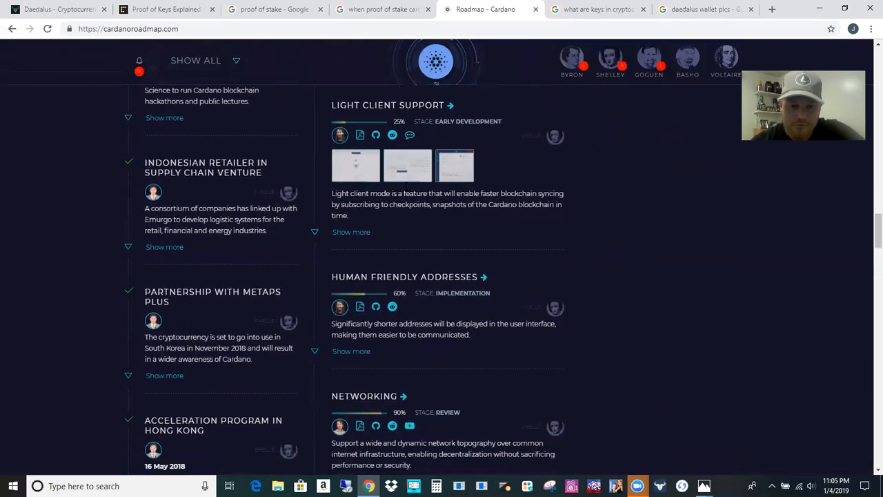
{"action": "scroll", "scroll_direction": "down", "scroll_amount": 3}
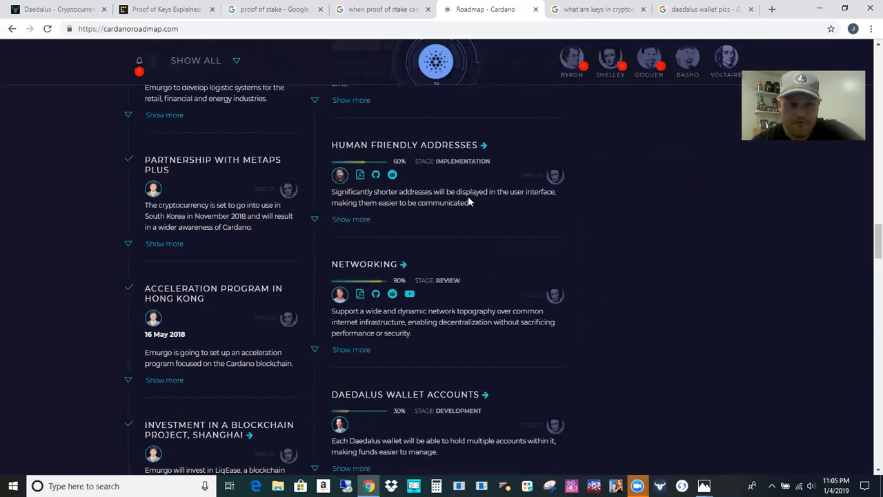
{"action": "mouse_move", "coordinate": [425, 187]}
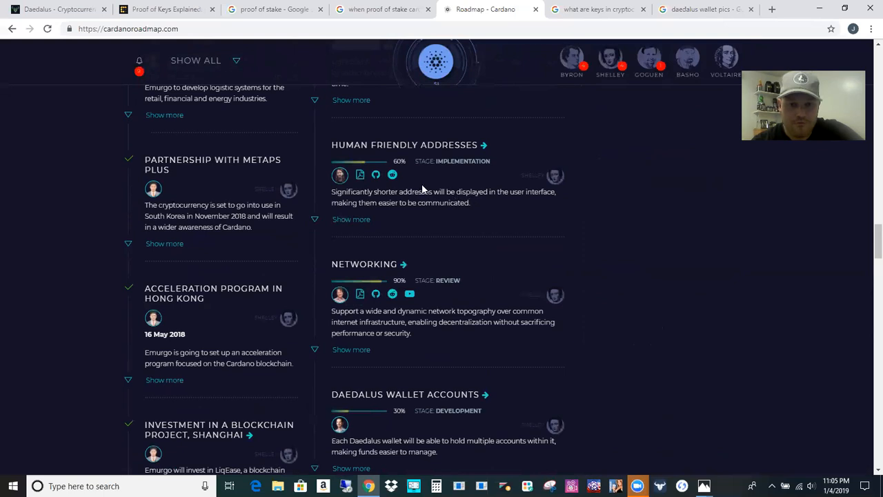
{"action": "mouse_move", "coordinate": [540, 207]}
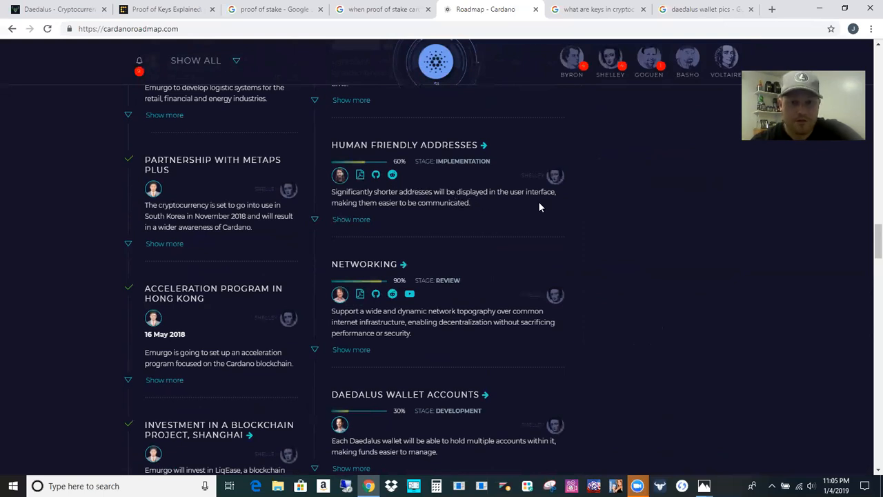
{"action": "mouse_move", "coordinate": [366, 211]}
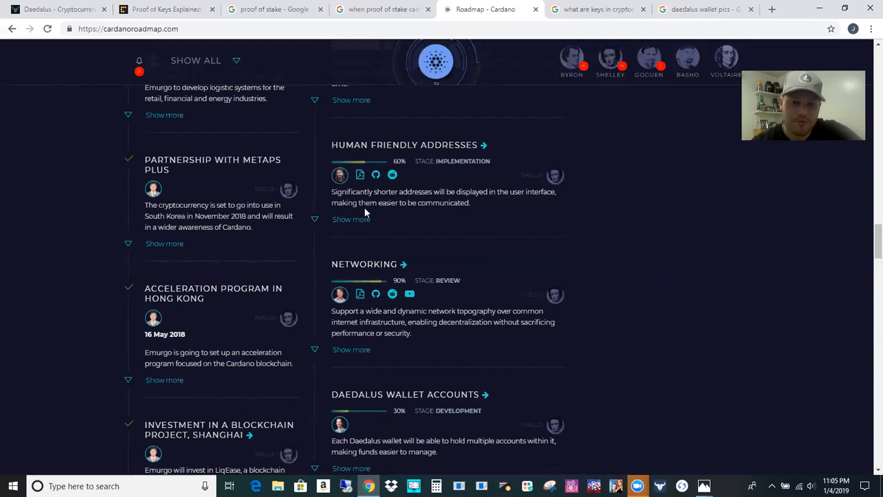
{"action": "left_click", "coordinate": [351, 219]}
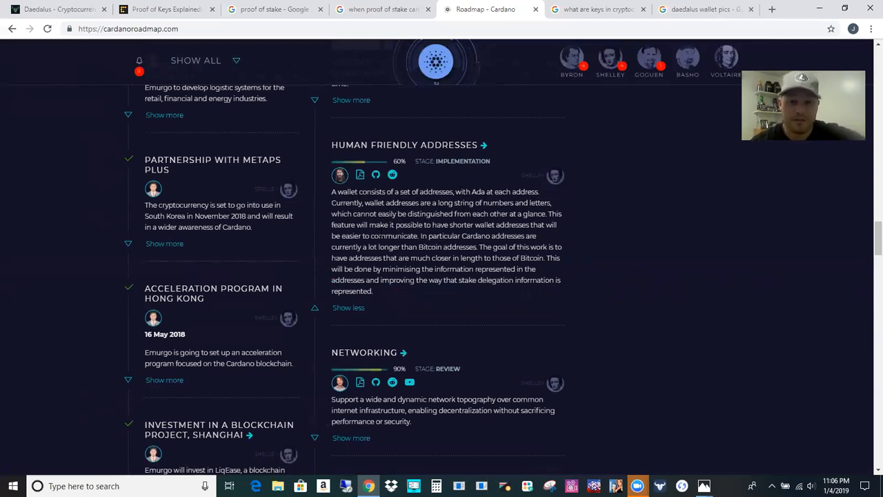
{"action": "mouse_move", "coordinate": [436, 235]}
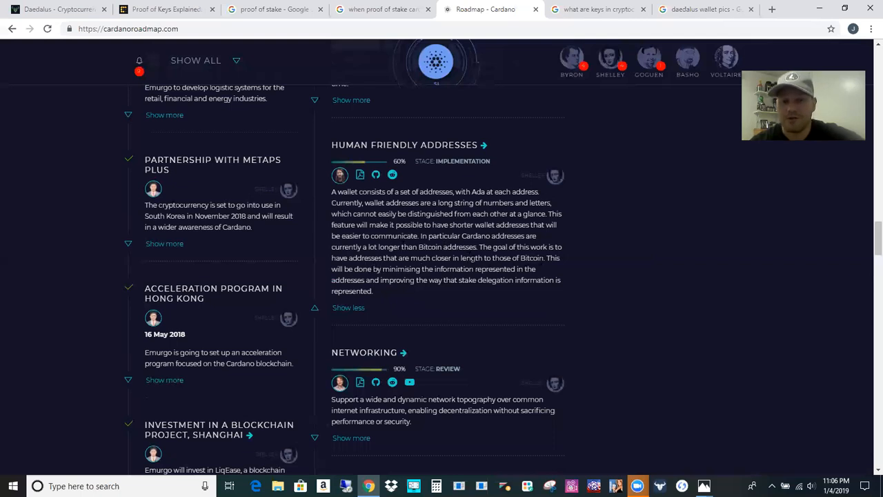
{"action": "mouse_move", "coordinate": [447, 268]}
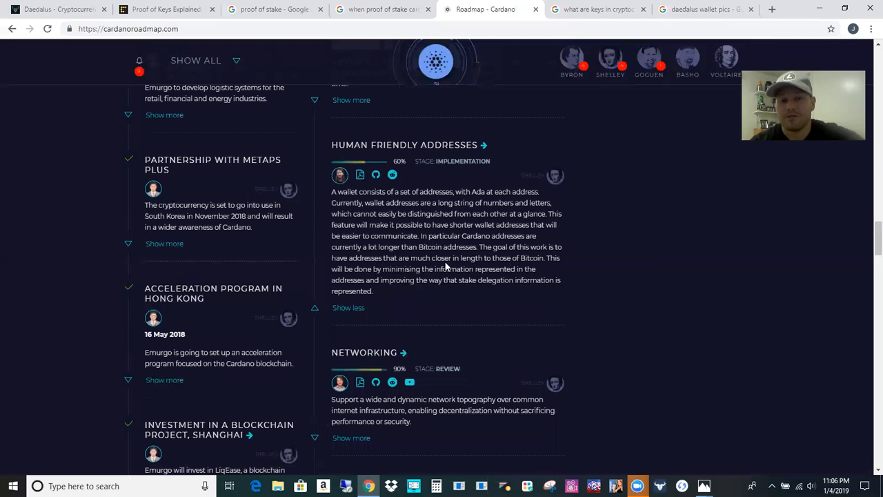
{"action": "mouse_move", "coordinate": [445, 267]}
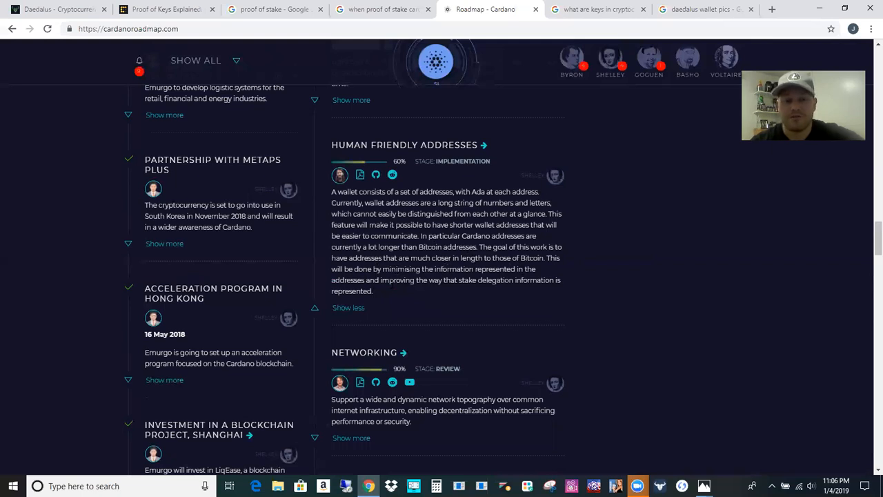
{"action": "mouse_move", "coordinate": [484, 291]}
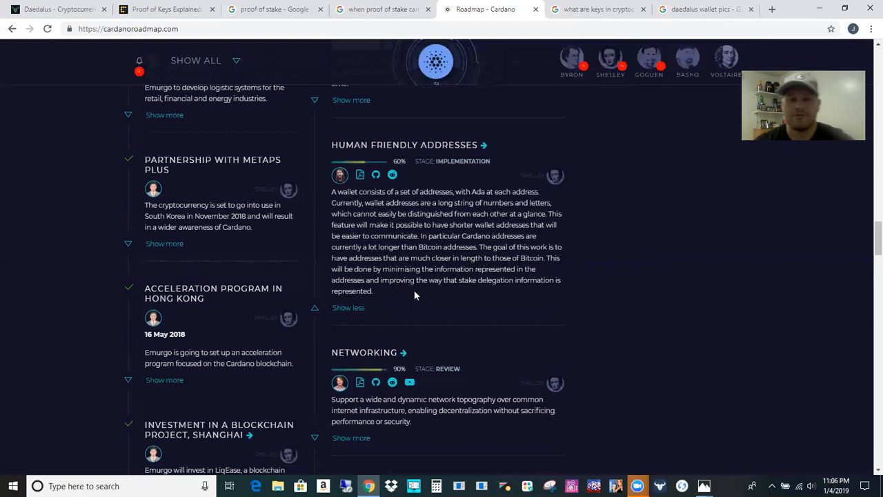
{"action": "mouse_move", "coordinate": [424, 323]}
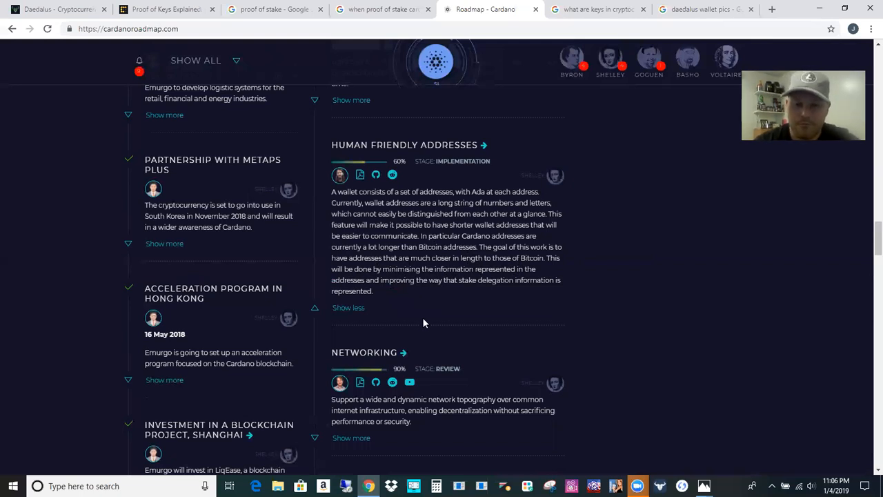
Scroll further to the Networking, Daedalus Wallet Accounts and Release Strategy entries.
{"action": "scroll", "scroll_direction": "down", "scroll_amount": 3}
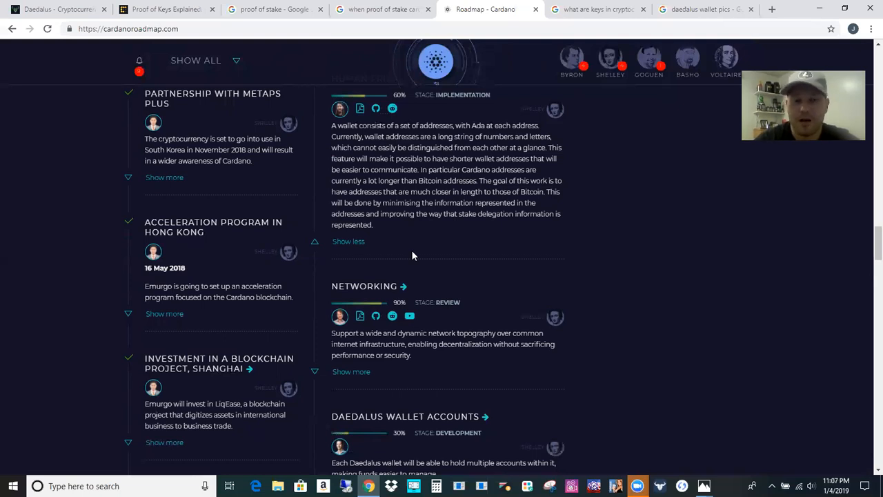
{"action": "scroll", "scroll_direction": "down", "scroll_amount": 3}
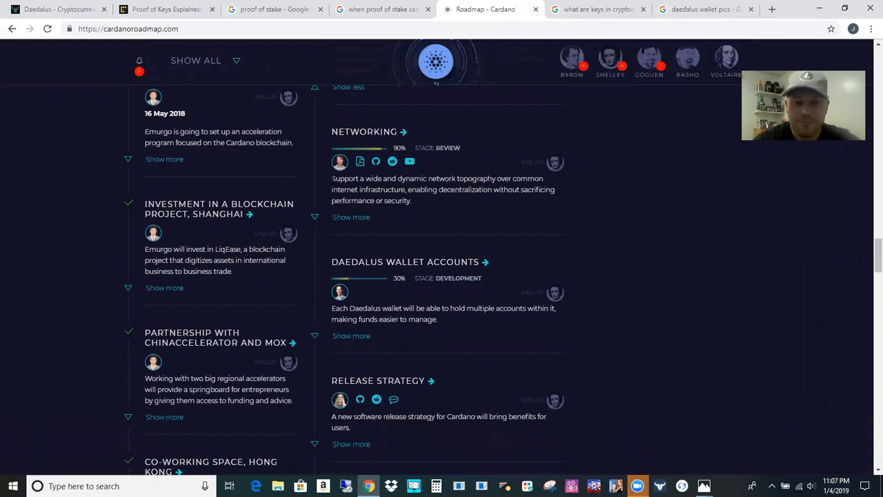
Highlight the Networking description's first word, then expand the Daedalus Wallet Accounts entry.
{"action": "double_click", "coordinate": [343, 178]}
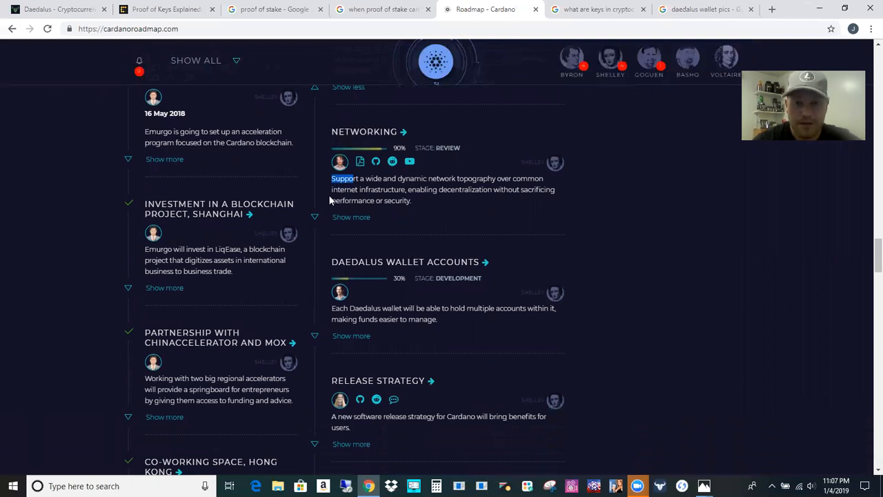
{"action": "mouse_move", "coordinate": [330, 200]}
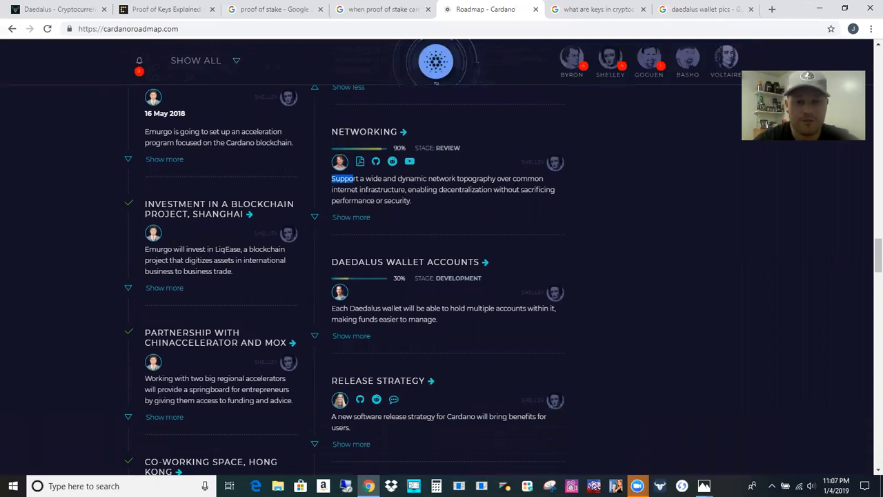
{"action": "mouse_move", "coordinate": [419, 200]}
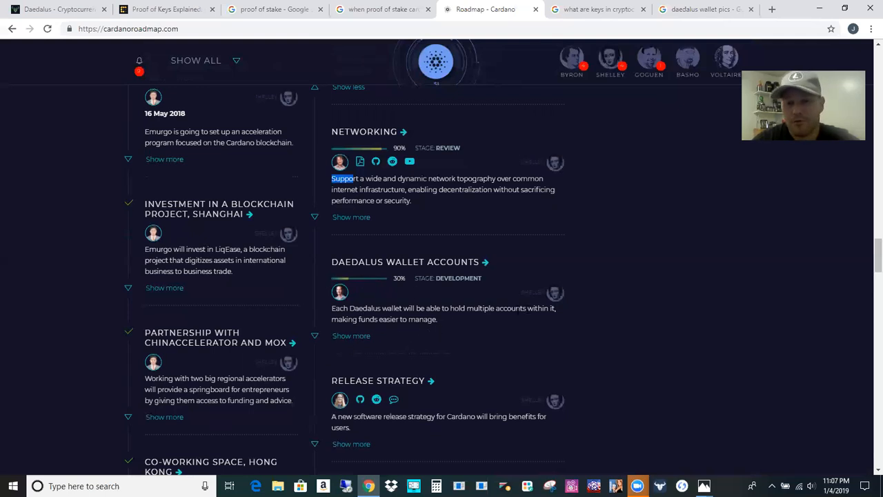
{"action": "mouse_move", "coordinate": [338, 348]}
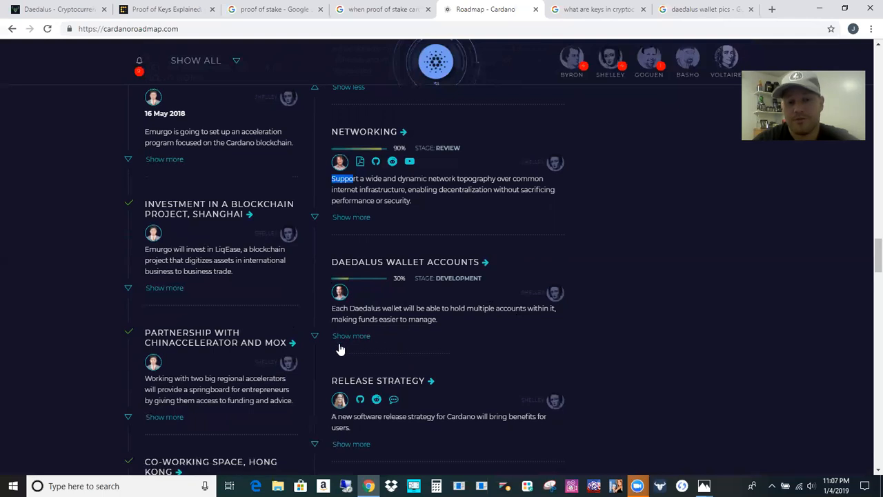
{"action": "left_click", "coordinate": [351, 335]}
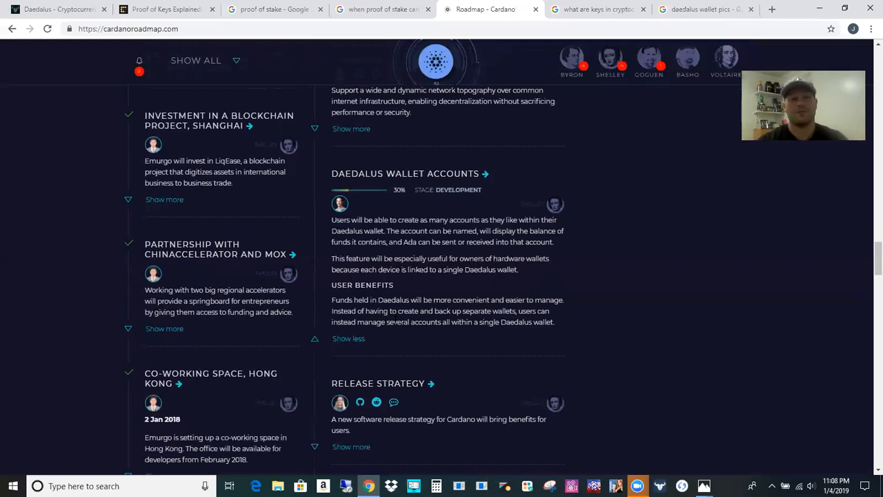
Scroll to Cardano Stake Pool Registration, the Tokyo meetup and Distributed Futures Research.
{"action": "scroll", "scroll_direction": "down", "scroll_amount": 3}
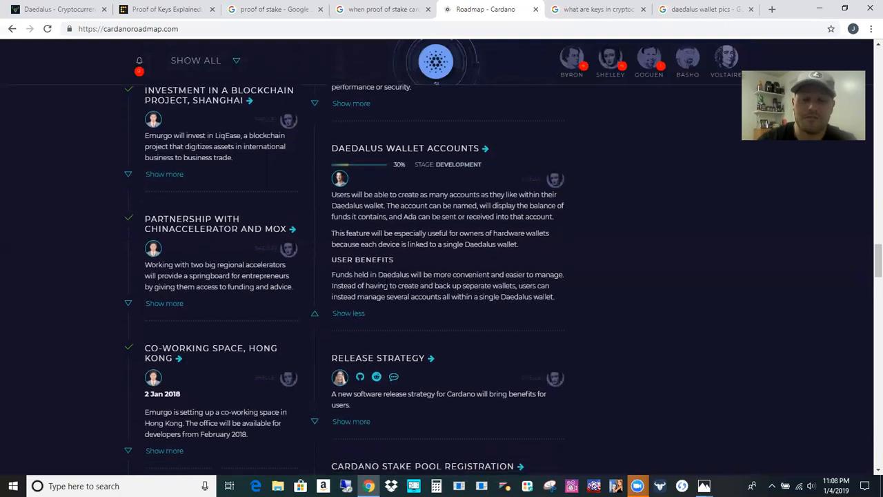
{"action": "scroll", "scroll_direction": "down", "scroll_amount": 3}
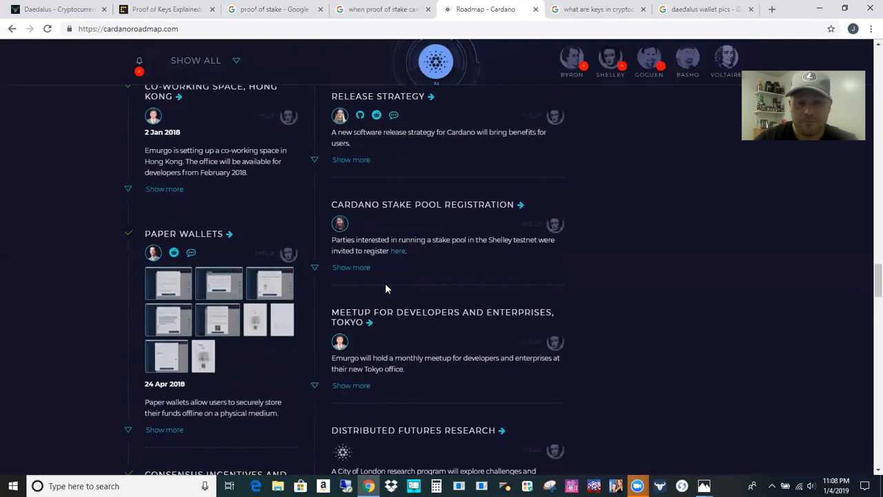
{"action": "scroll", "scroll_direction": "down", "scroll_amount": 3}
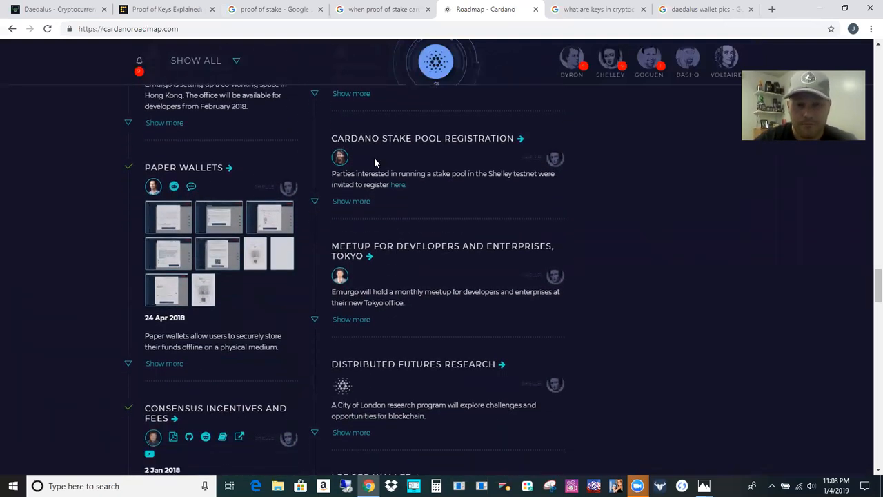
{"action": "mouse_move", "coordinate": [368, 183]}
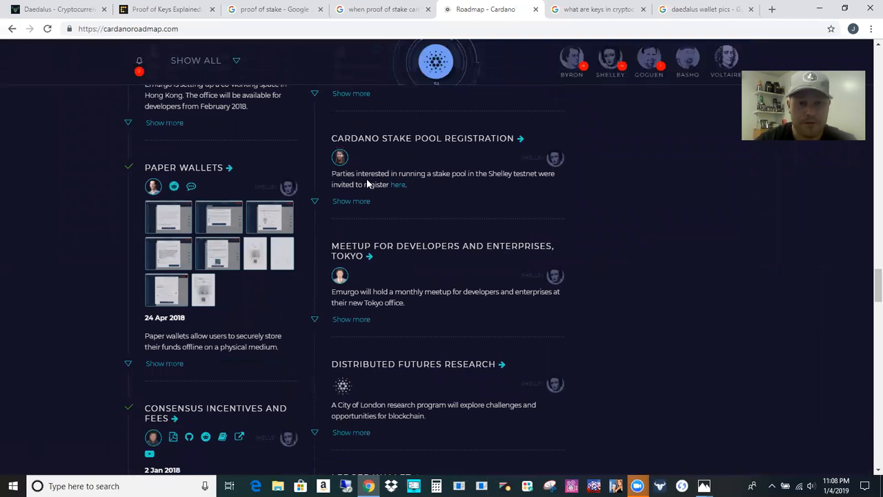
{"action": "mouse_move", "coordinate": [437, 184]}
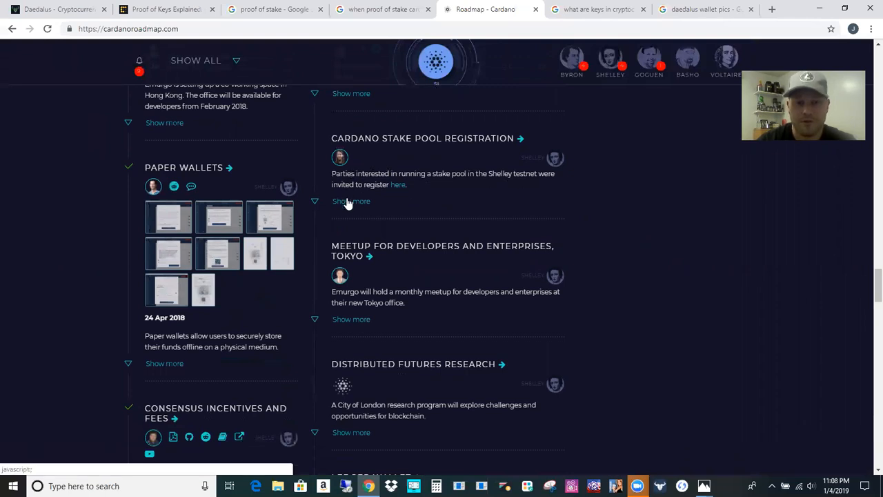
Expand Stake Pool Registration, then switch to the CoinDesk 'Proof of Keys Explained' article.
{"action": "left_click", "coordinate": [351, 201]}
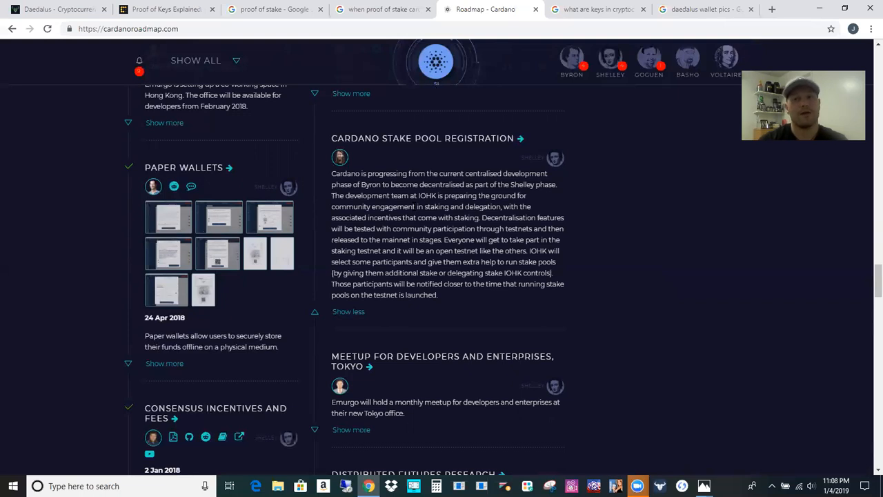
{"action": "mouse_move", "coordinate": [397, 159]}
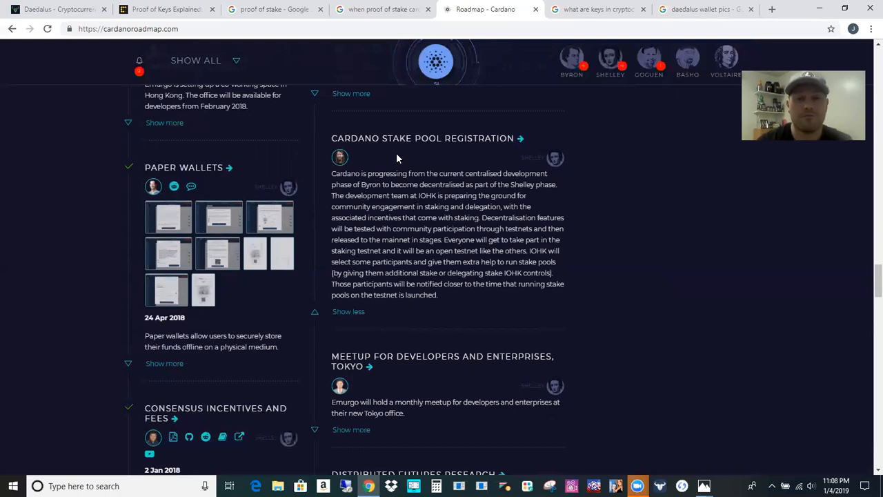
{"action": "mouse_move", "coordinate": [338, 71]}
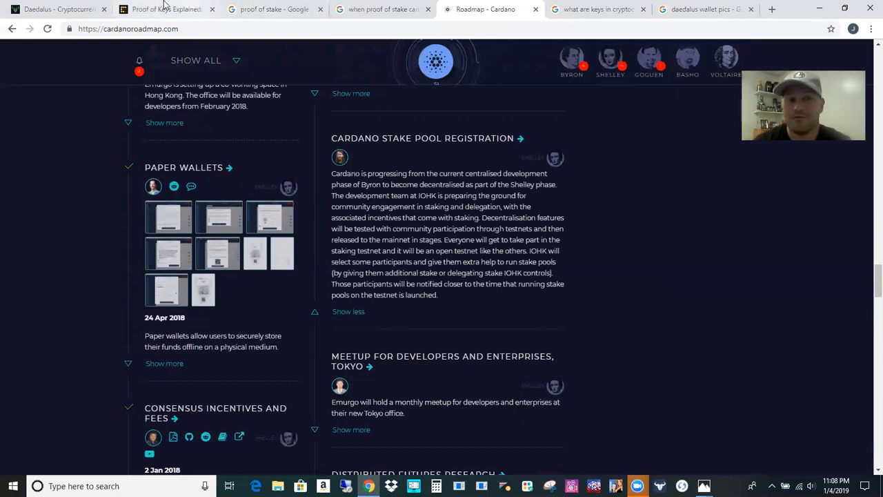
{"action": "mouse_move", "coordinate": [165, 9]}
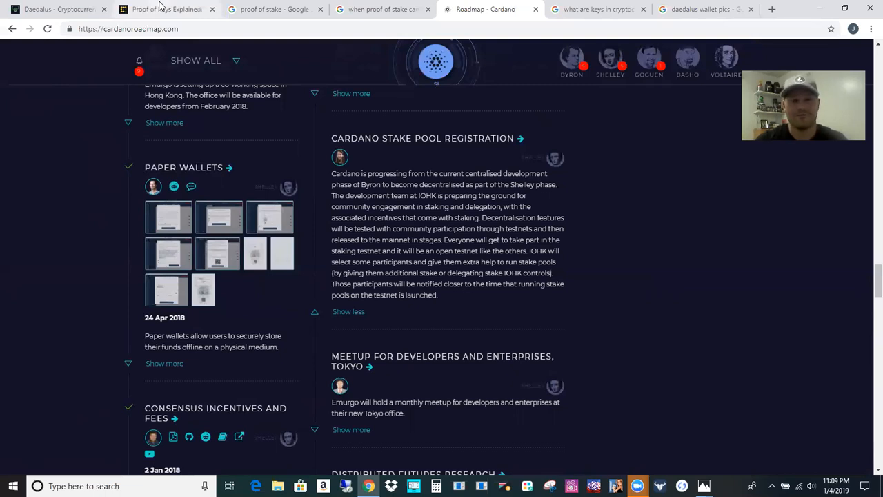
{"action": "mouse_move", "coordinate": [217, 47]}
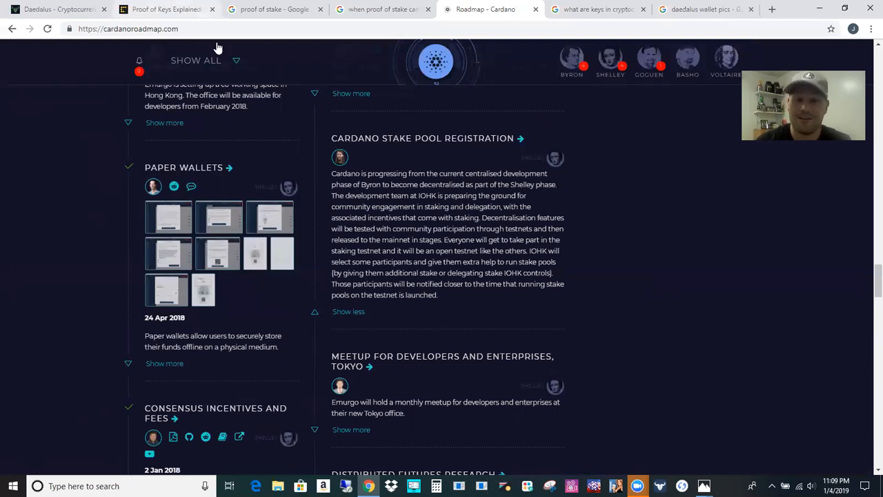
{"action": "mouse_move", "coordinate": [261, 117]}
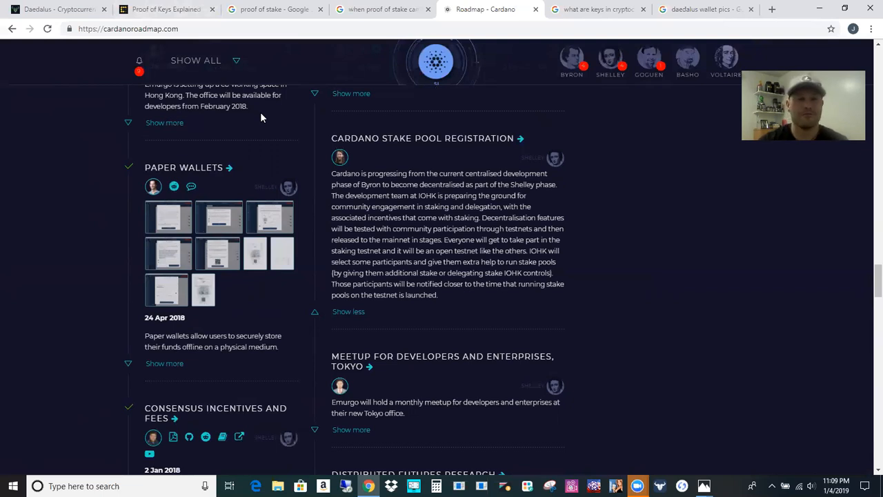
{"action": "mouse_move", "coordinate": [392, 114]}
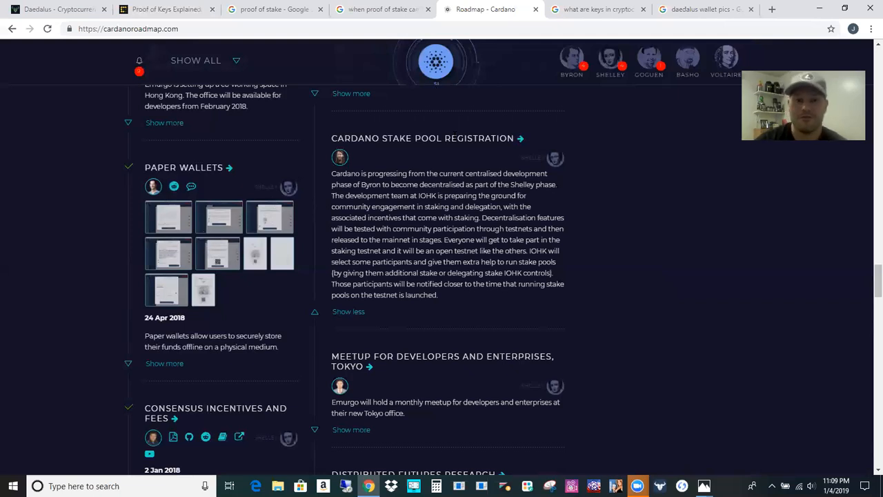
{"action": "mouse_move", "coordinate": [444, 155]}
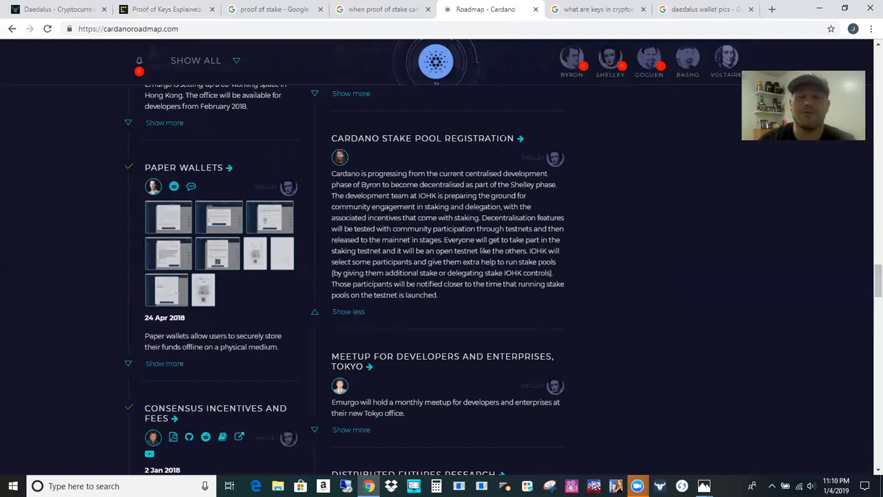
{"action": "mouse_move", "coordinate": [441, 121]}
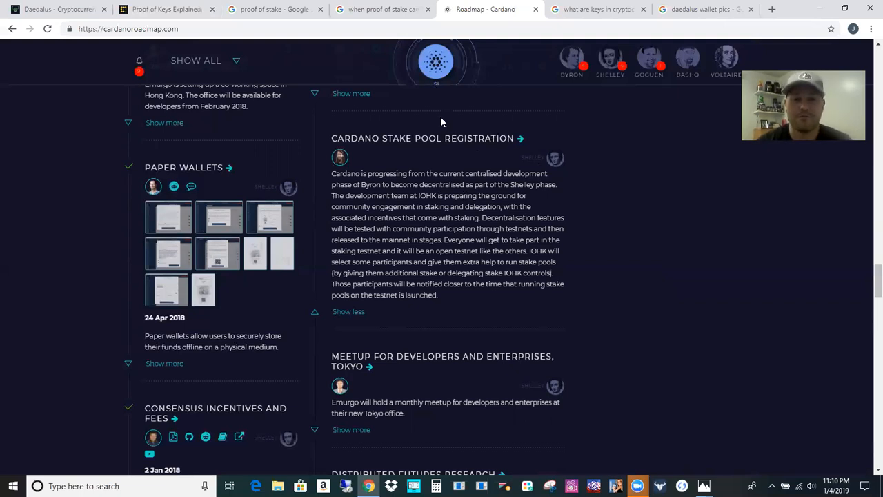
{"action": "mouse_move", "coordinate": [441, 116]}
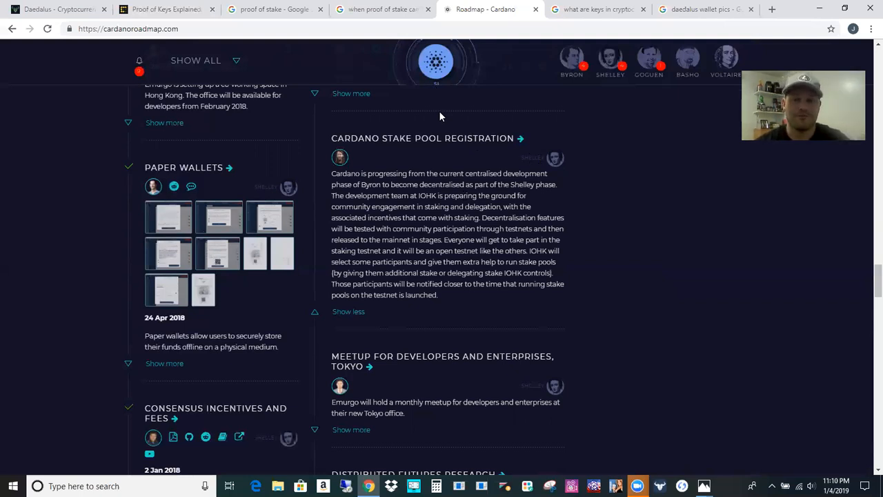
{"action": "mouse_move", "coordinate": [368, 100]}
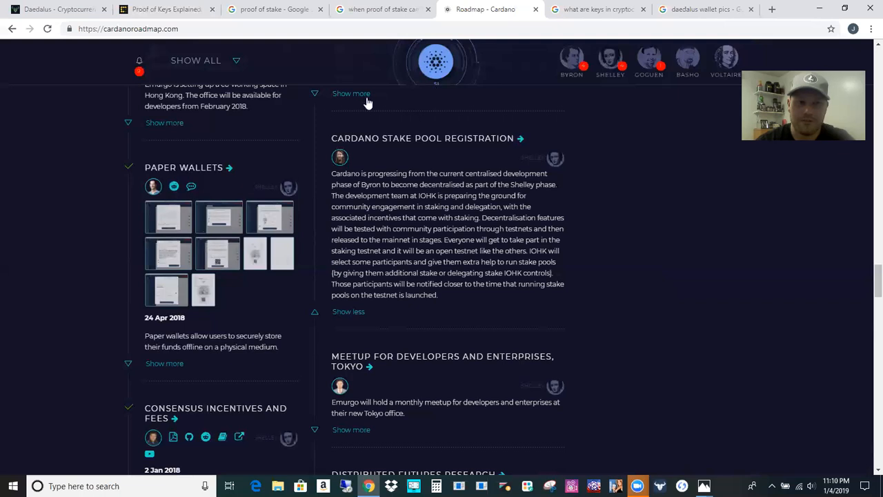
{"action": "mouse_move", "coordinate": [72, 66]}
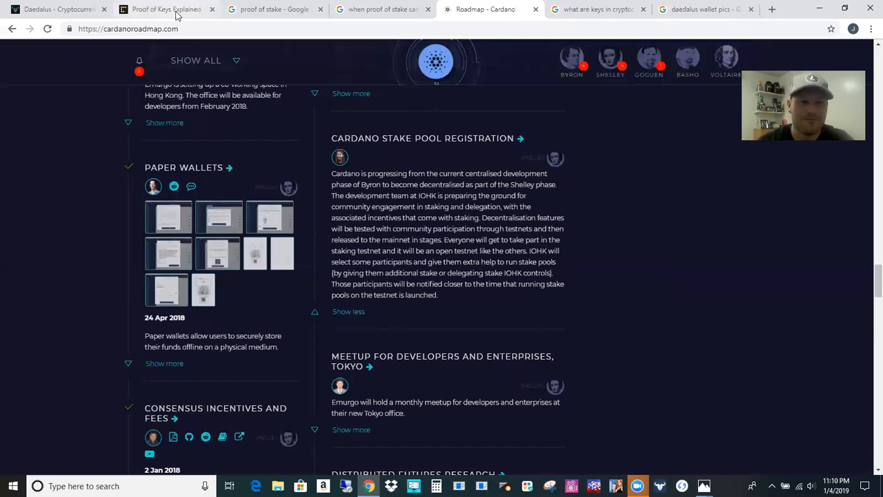
{"action": "left_click", "coordinate": [166, 9]}
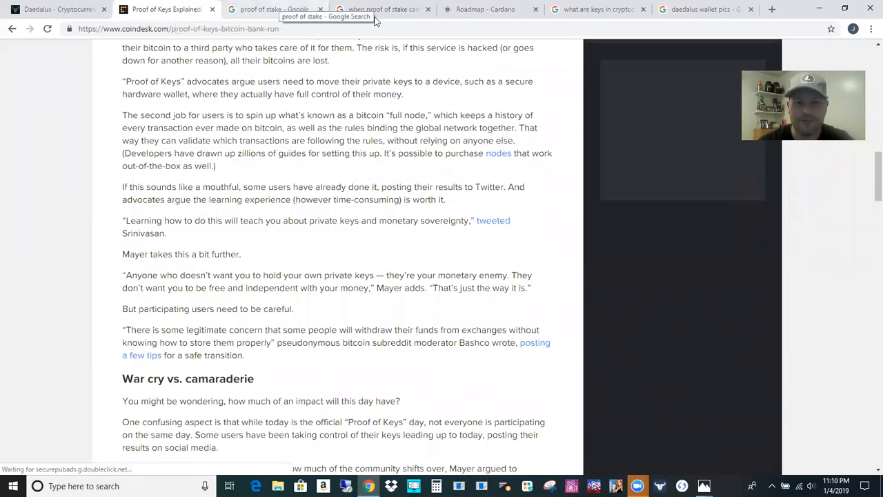
{"action": "mouse_move", "coordinate": [596, 10]}
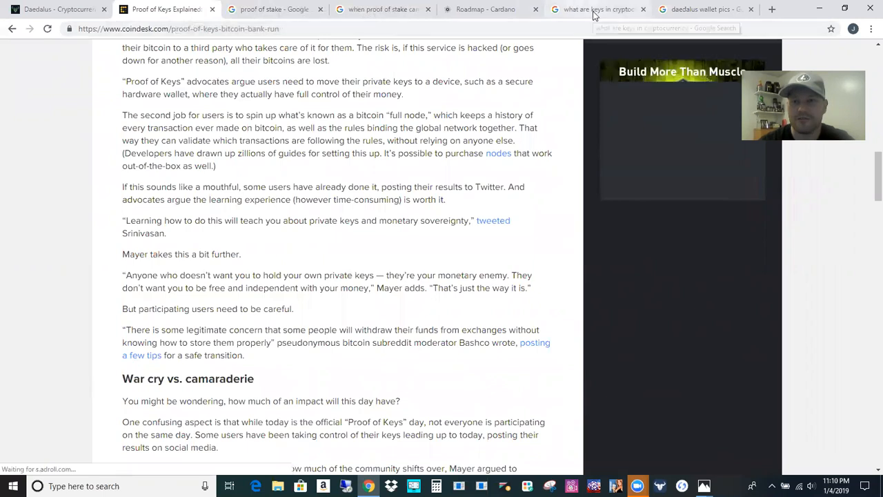
Switch to the 'what are keys in cryptocurrency' results to read Investopedia's private key definition.
{"action": "left_click", "coordinate": [597, 9]}
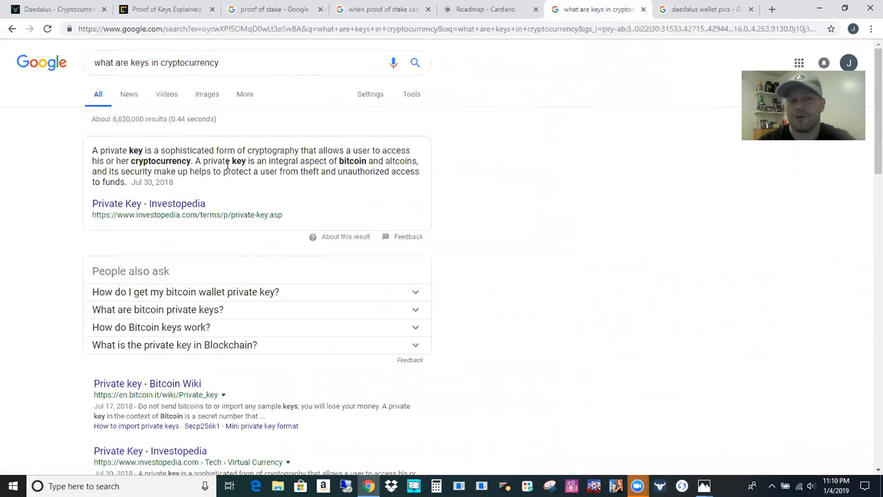
{"action": "mouse_move", "coordinate": [309, 165]}
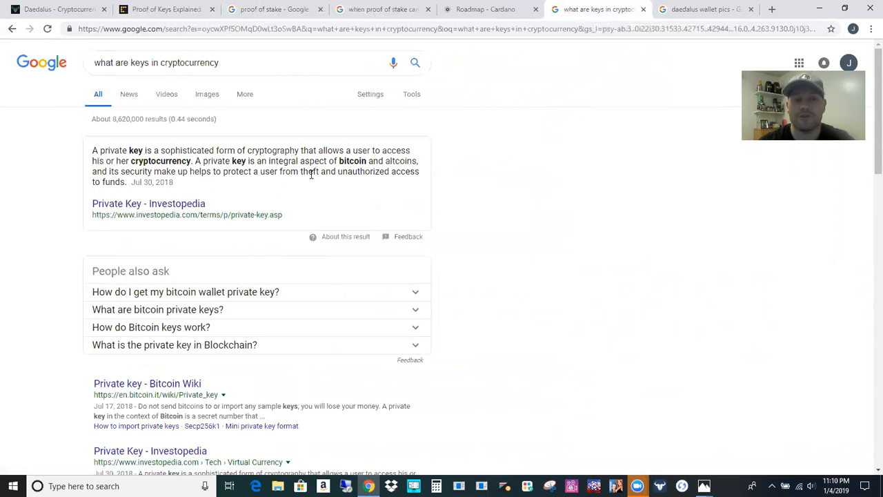
{"action": "mouse_move", "coordinate": [304, 173]}
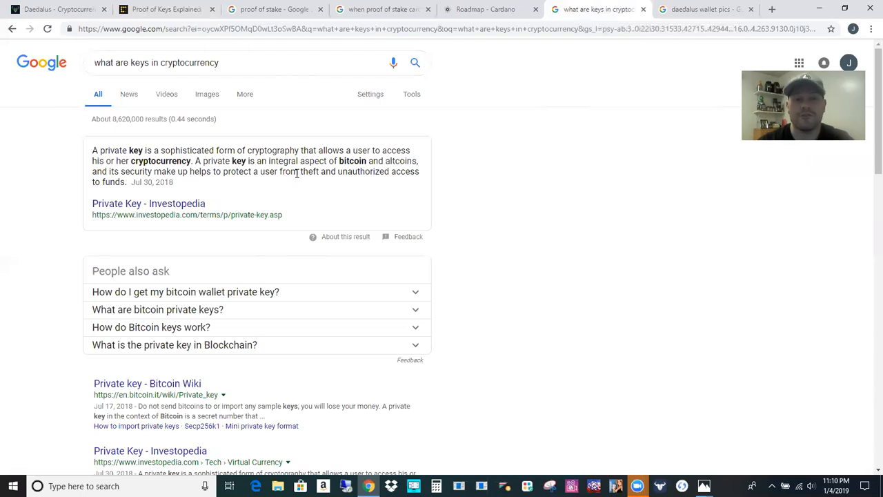
{"action": "mouse_move", "coordinate": [475, 154]}
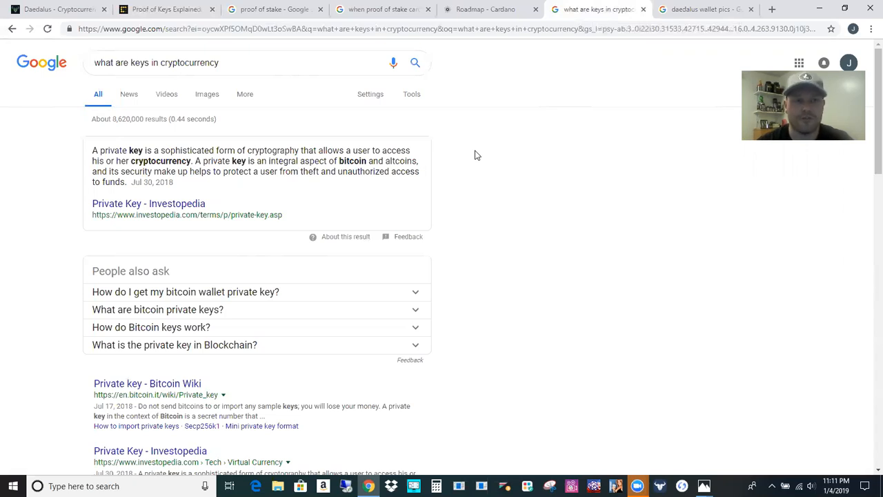
{"action": "mouse_move", "coordinate": [417, 53]}
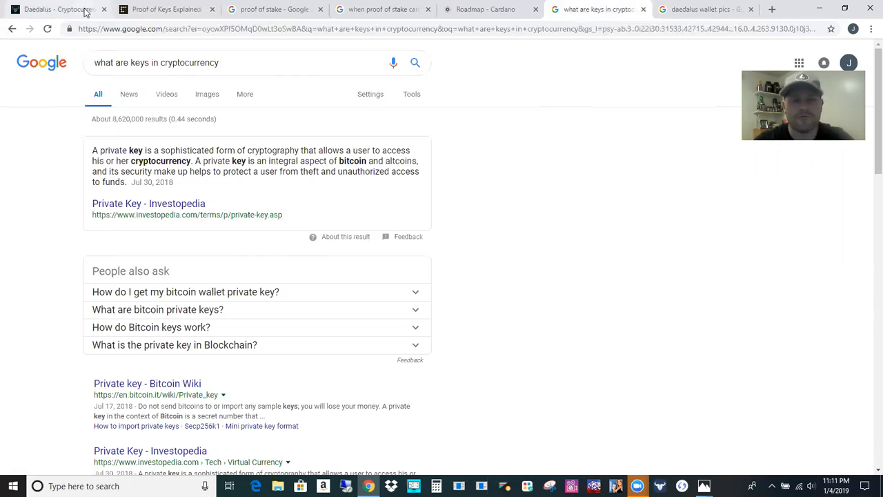
{"action": "mouse_move", "coordinate": [489, 86]}
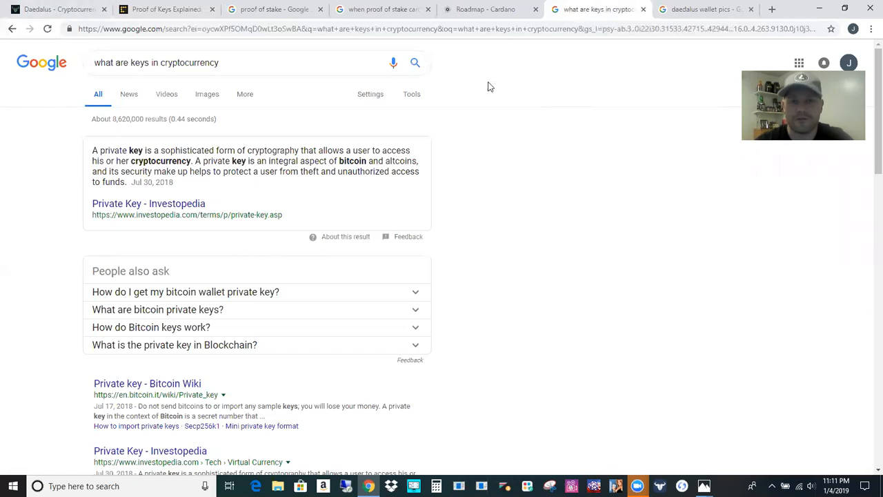
{"action": "mouse_move", "coordinate": [449, 76]}
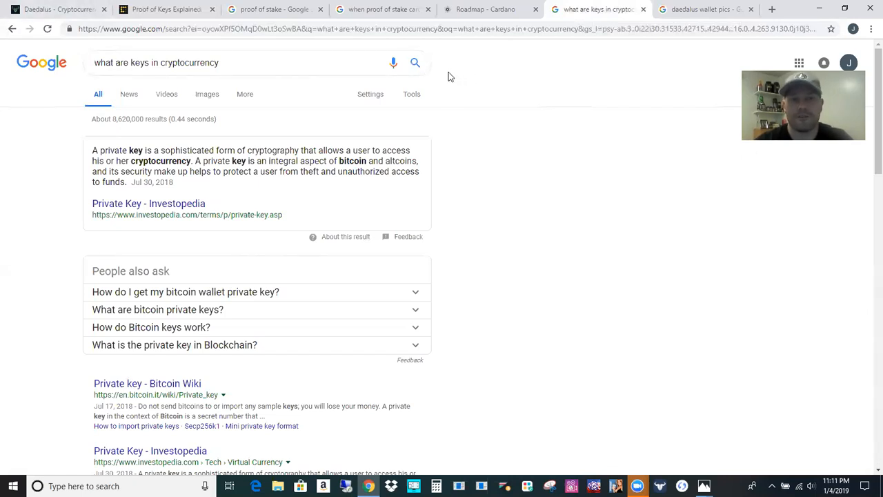
{"action": "mouse_move", "coordinate": [496, 58]}
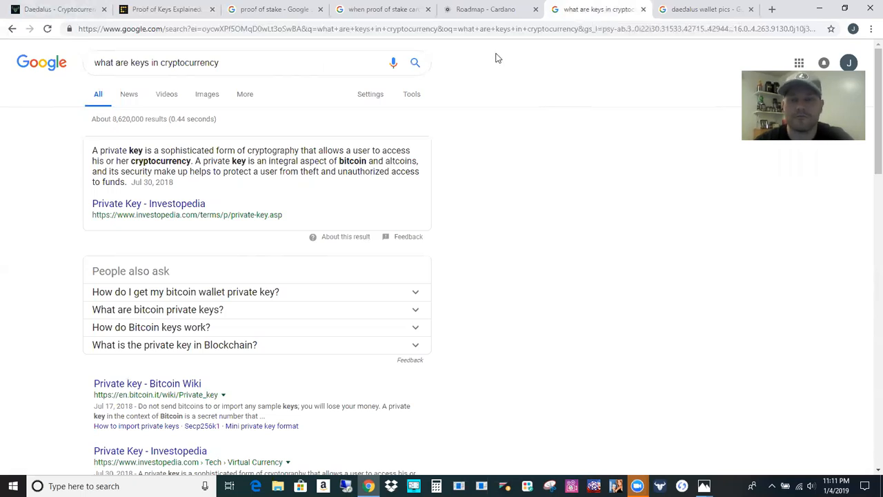
{"action": "mouse_move", "coordinate": [490, 41]}
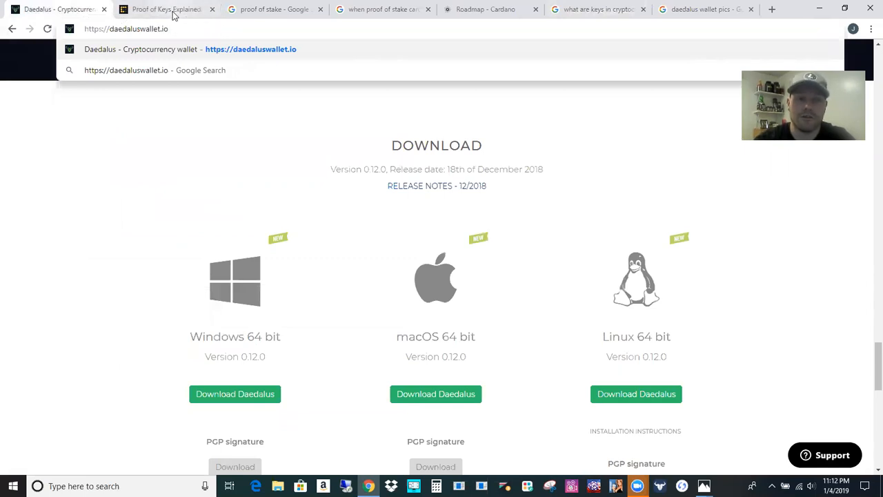
{"action": "mouse_move", "coordinate": [552, 5]}
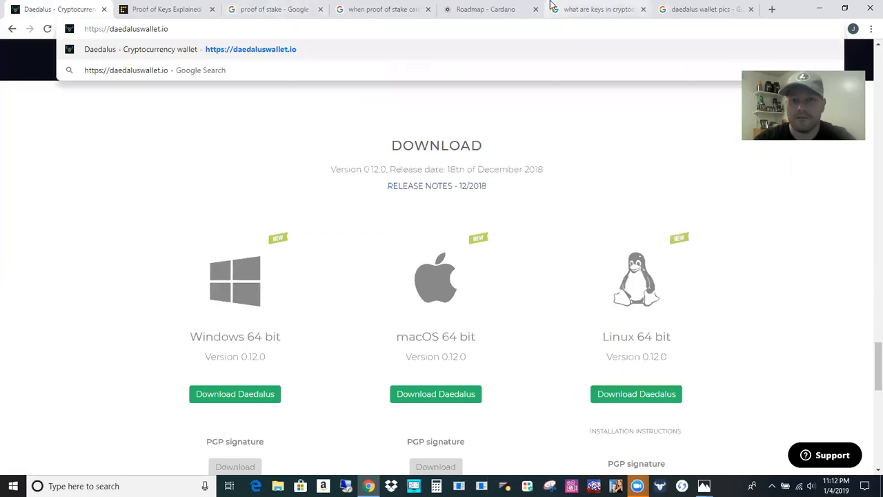
Switch to the 'Roadmap - Cardano' tab showing the Stake Pool Registration entry.
{"action": "left_click", "coordinate": [483, 9]}
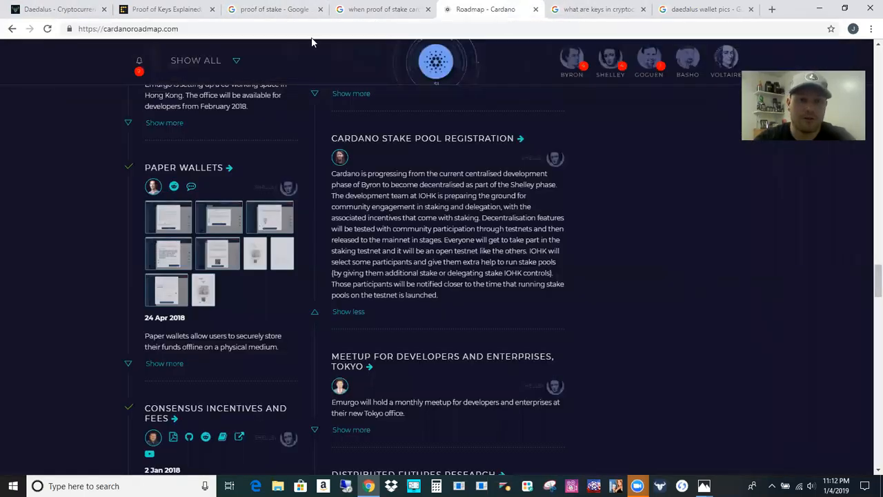
{"action": "mouse_move", "coordinate": [203, 42]}
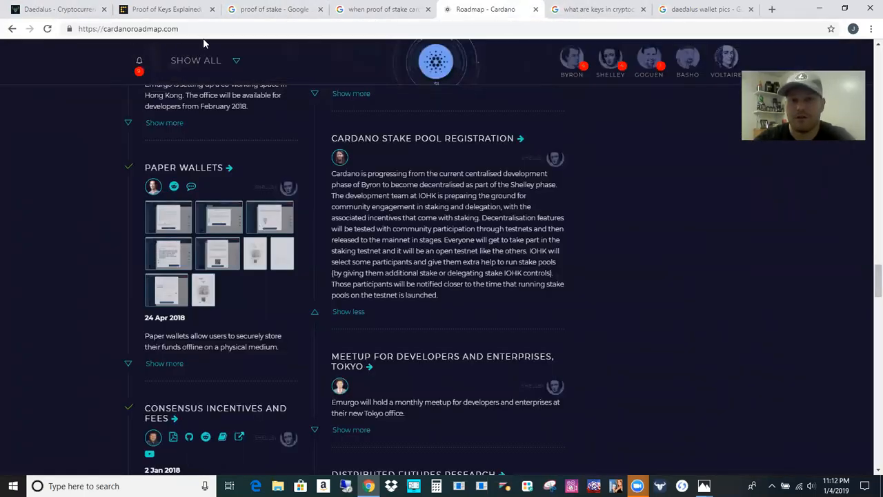